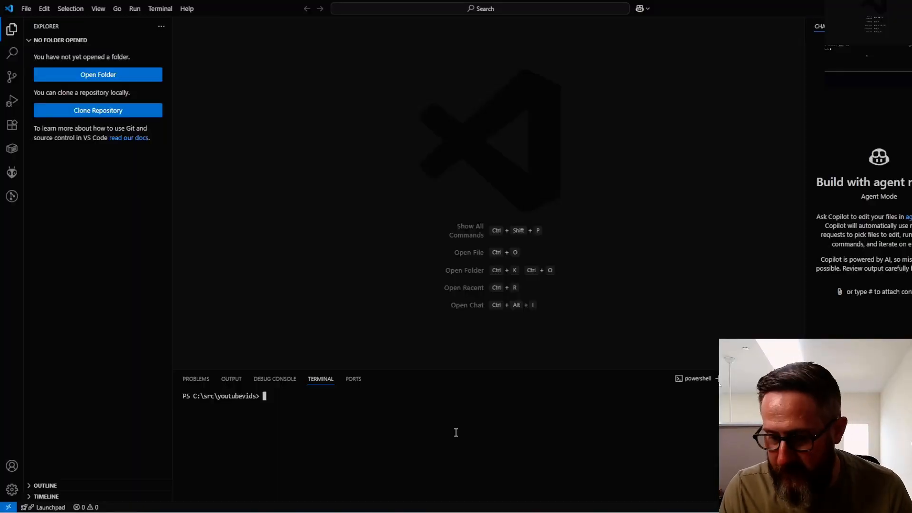
Step: Create the VerticalSliceFastEndpoints project with dotnet new web -n VerticalSliceFastEndpoints
type("dotnet")
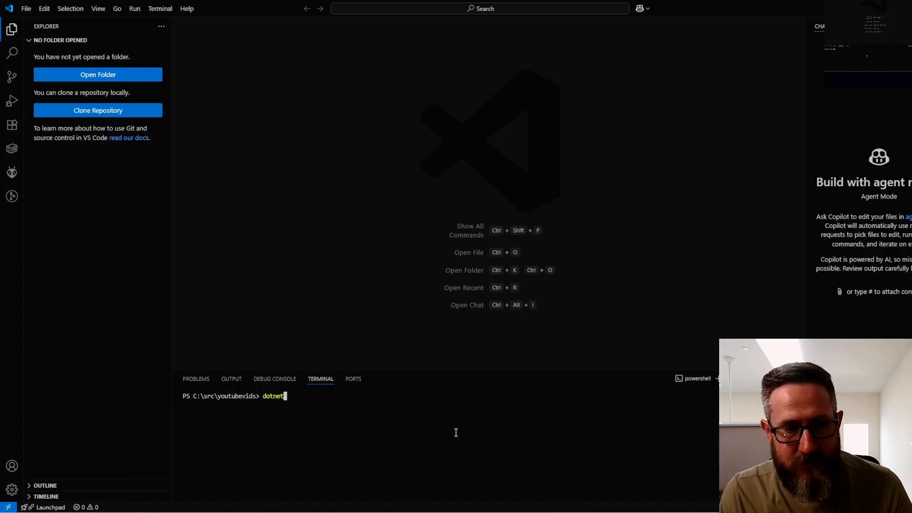
type("new web -n VerticalSlice")
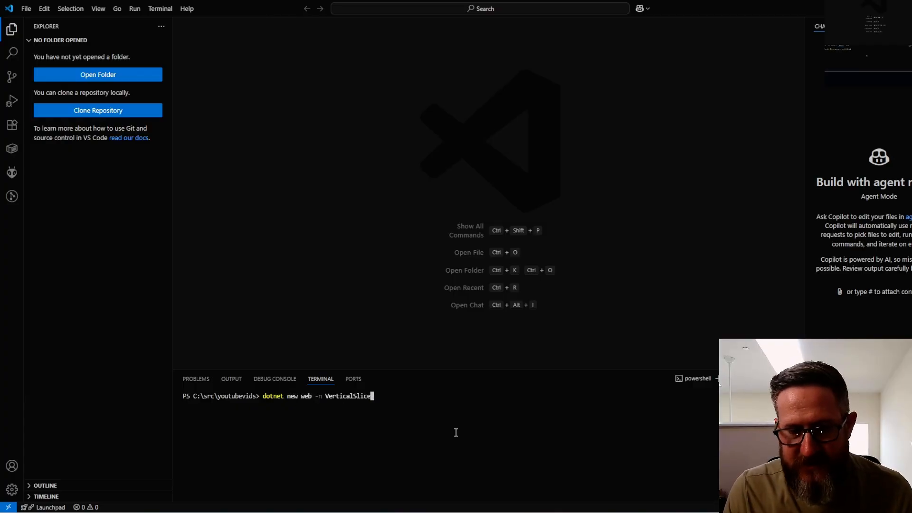
type("FastEd")
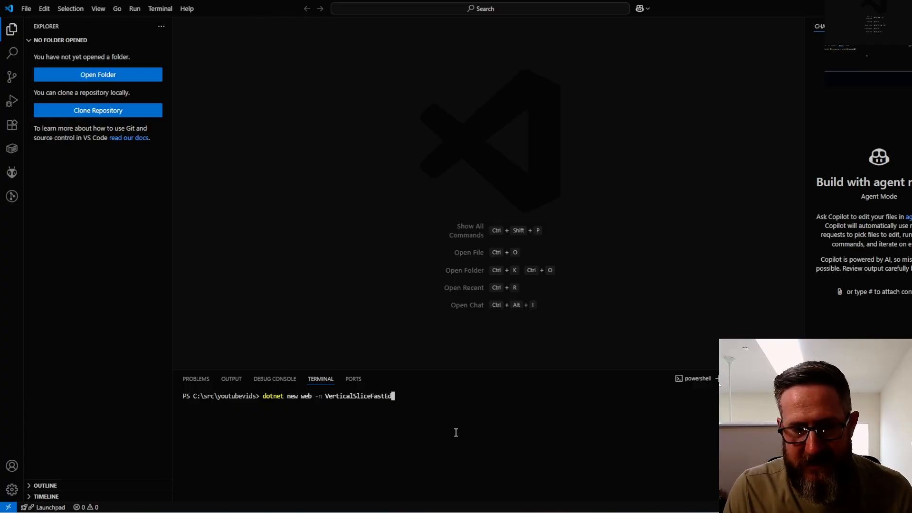
key("Return")
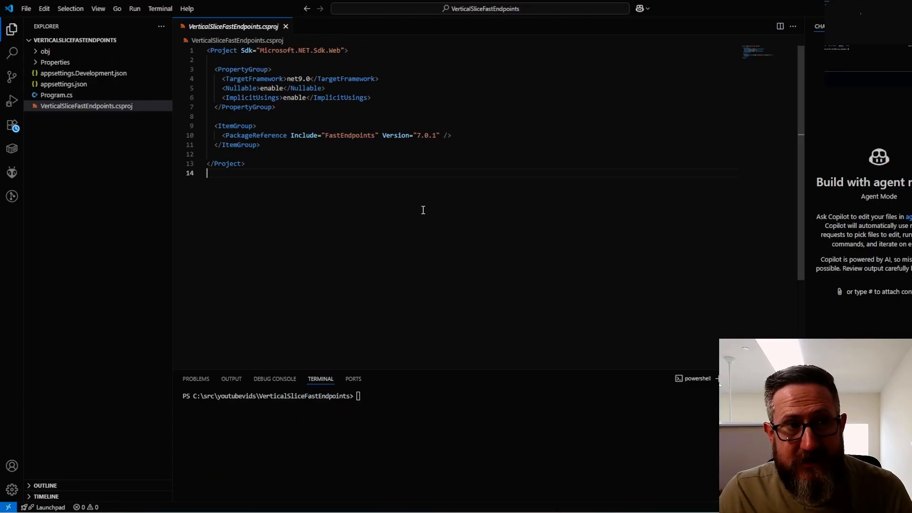
mouse_move(116, 97)
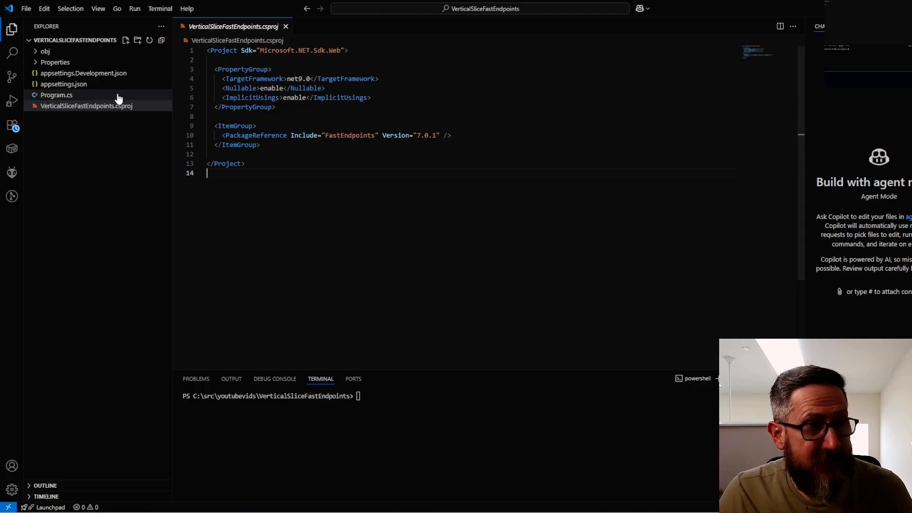
Step: Install FastEndpoints.Swagger and add the Swagger document registration to Program.cs
left_click(57, 95)
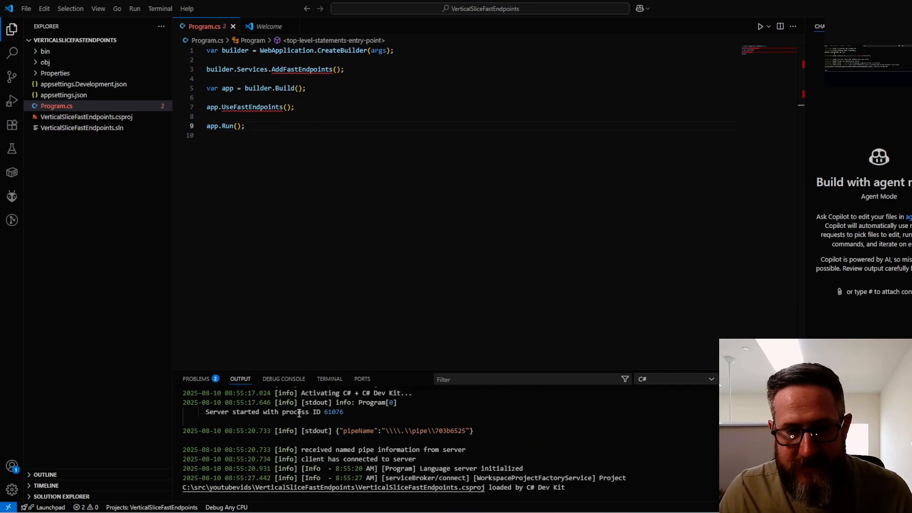
left_click(329, 379)
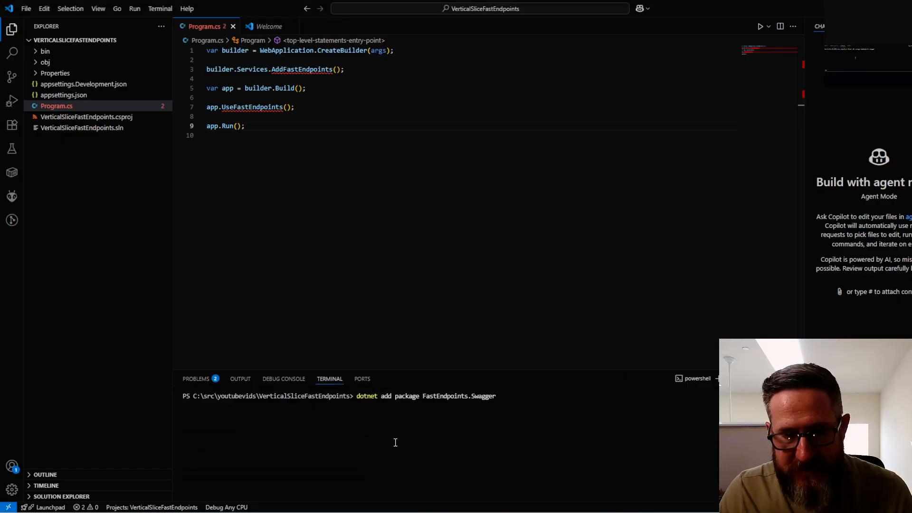
key("Return")
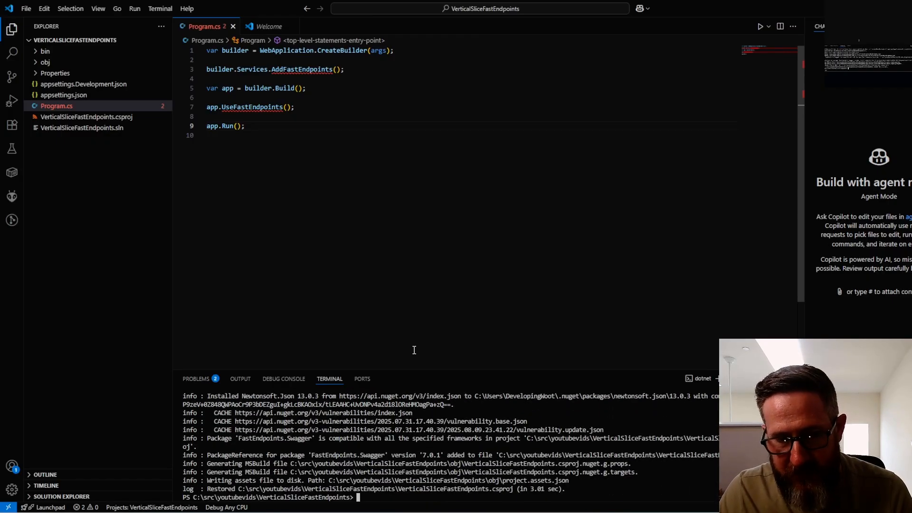
type(".AddSwaggerDoc();")
type(".UseSwa")
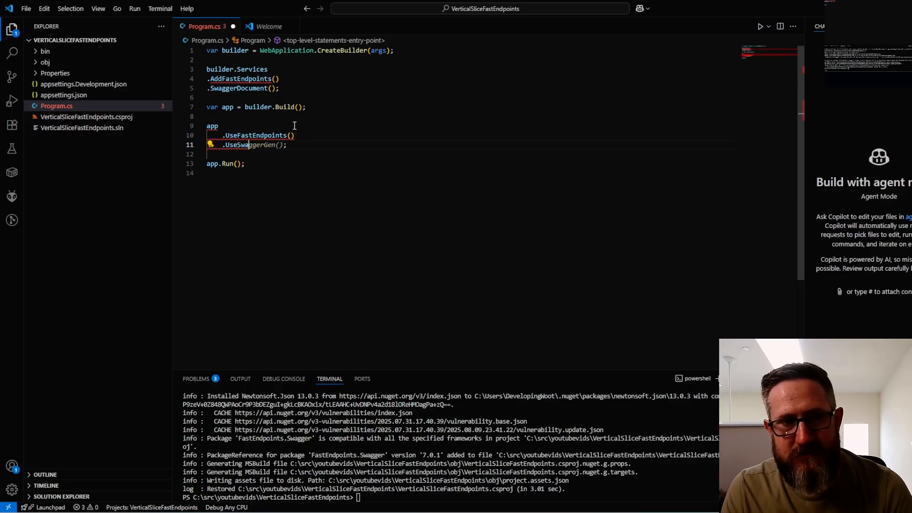
mouse_move(256, 136)
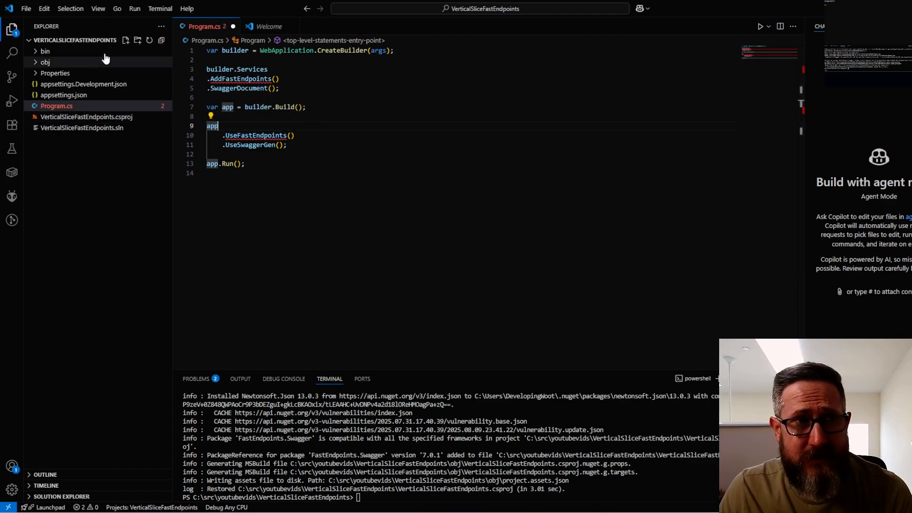
Step: Create GlobalUsings.cs with global using directives and launch the app, which crashes
left_click(126, 40)
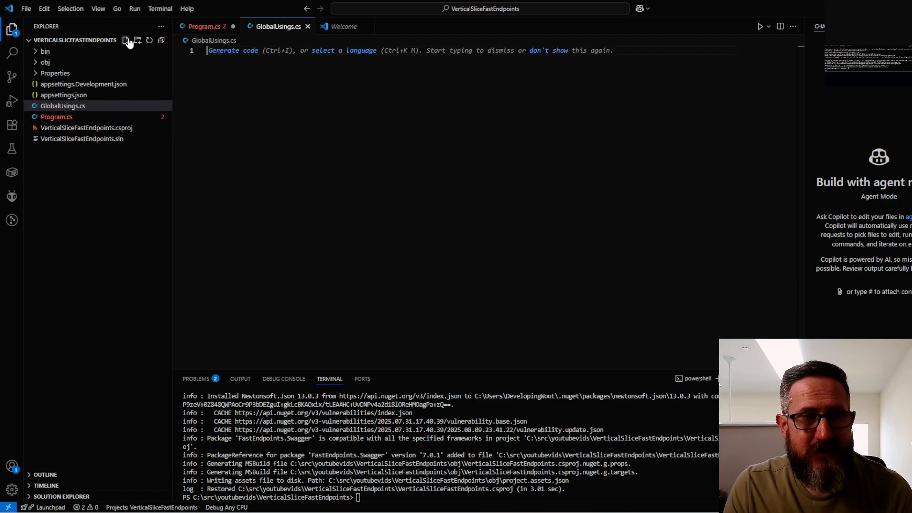
type("global using")
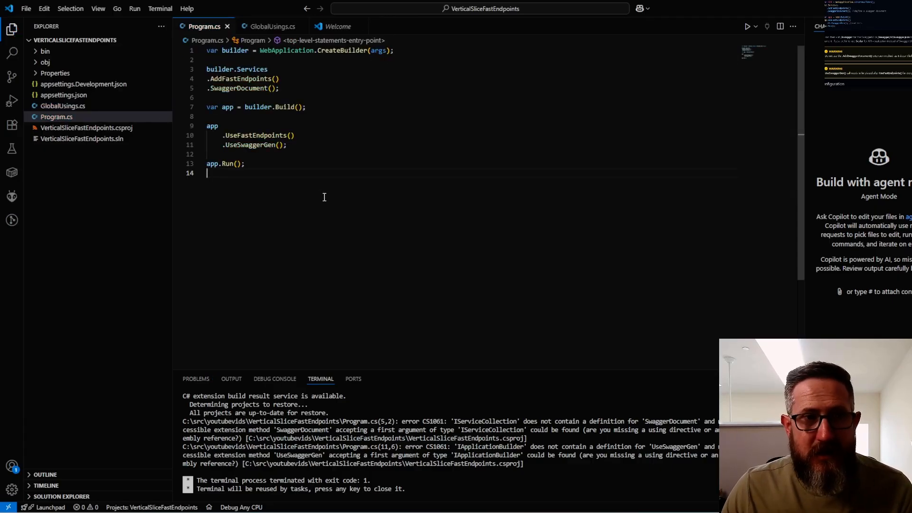
left_click(747, 26)
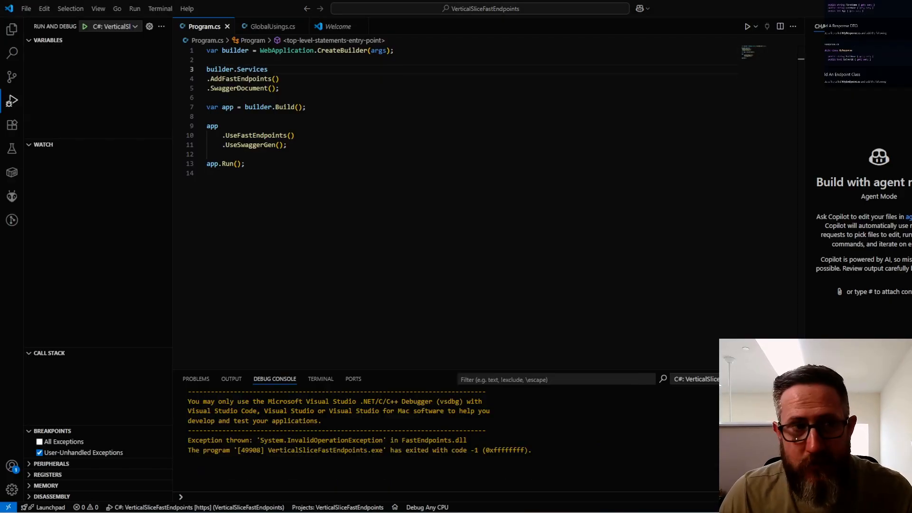
Step: Build Features/Todo with CreateTodo, DeleteTodo, GetAllTodos and UpdateTodo subfolders via New Folder
left_click(12, 28)
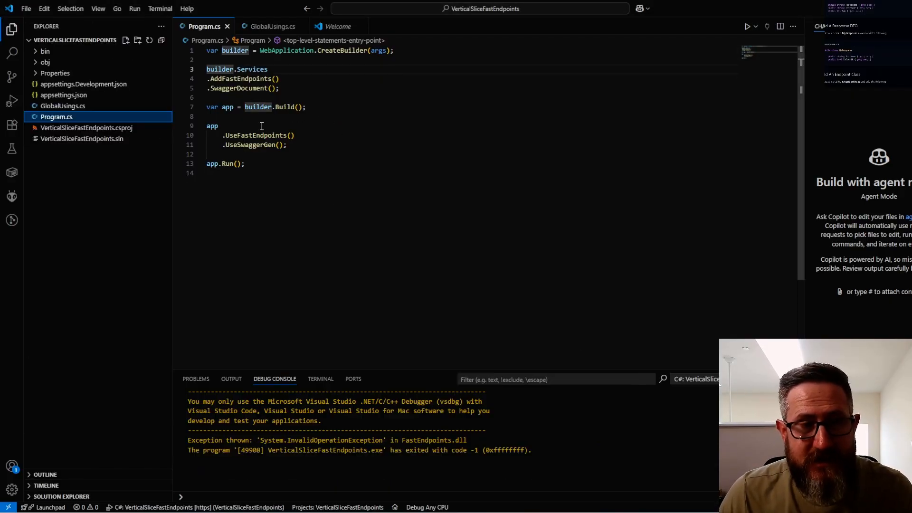
mouse_move(45, 51)
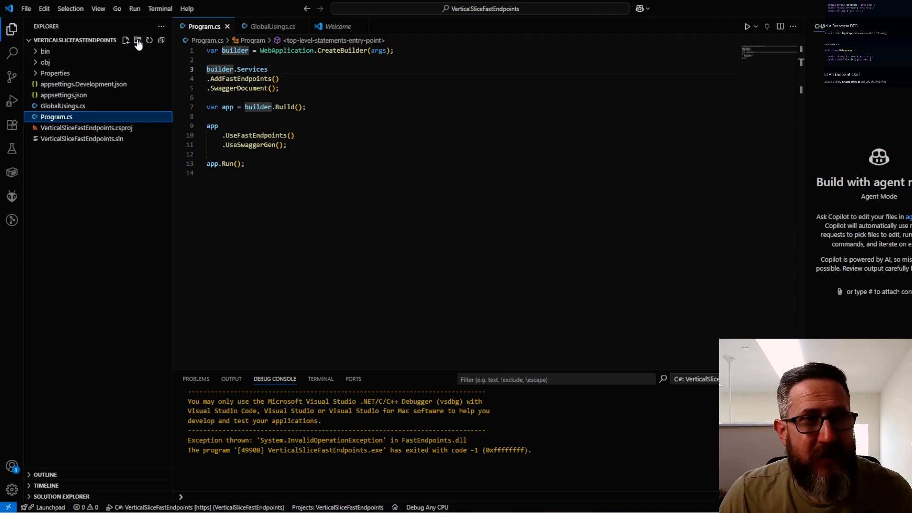
left_click(138, 39)
type("Features \\ Todo")
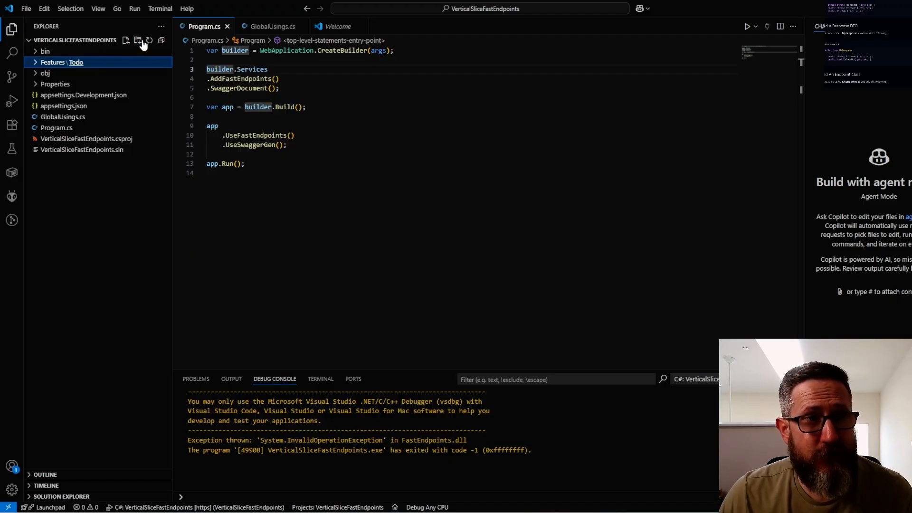
left_click(138, 40)
type("DeleteTodo")
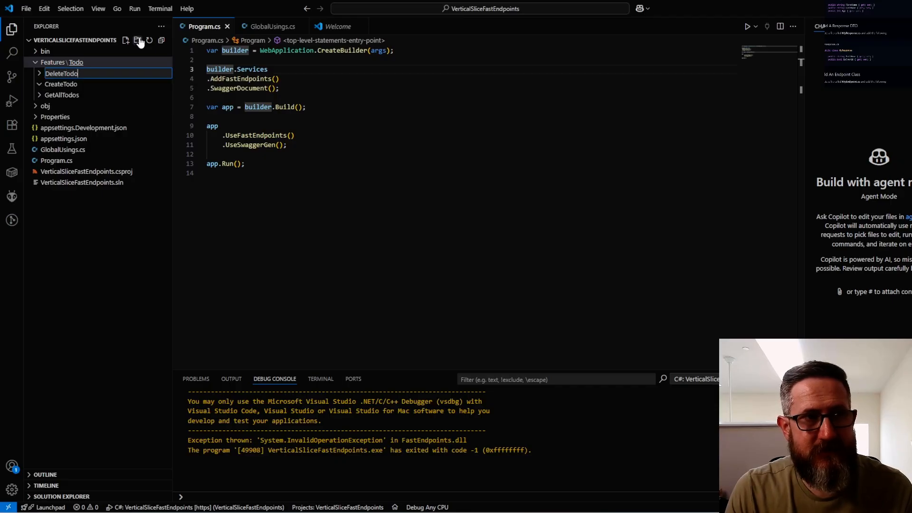
left_click(137, 40)
type("UpdateTodo")
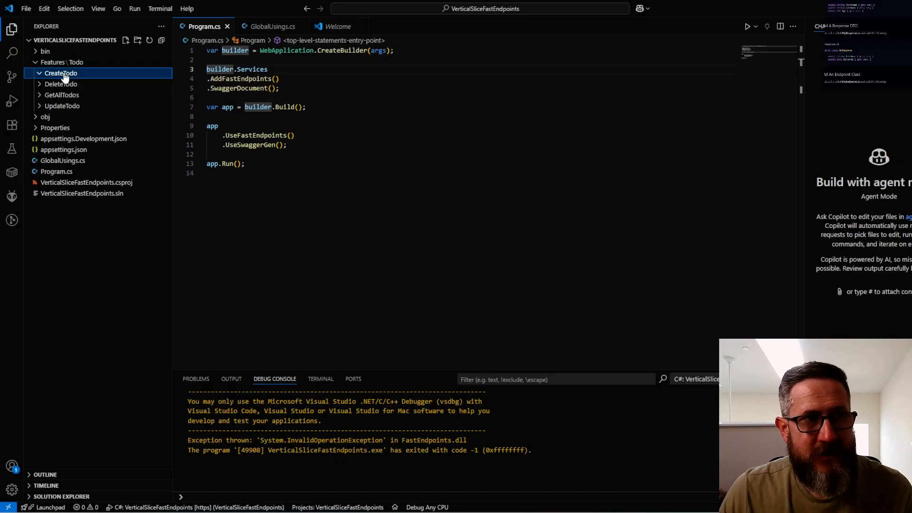
Step: Add CreateTodoRequest.cs (Title, Description, IsCompleted) and CreateTodoResponse.cs (Guid Id) to CreateTodo
left_click(126, 40)
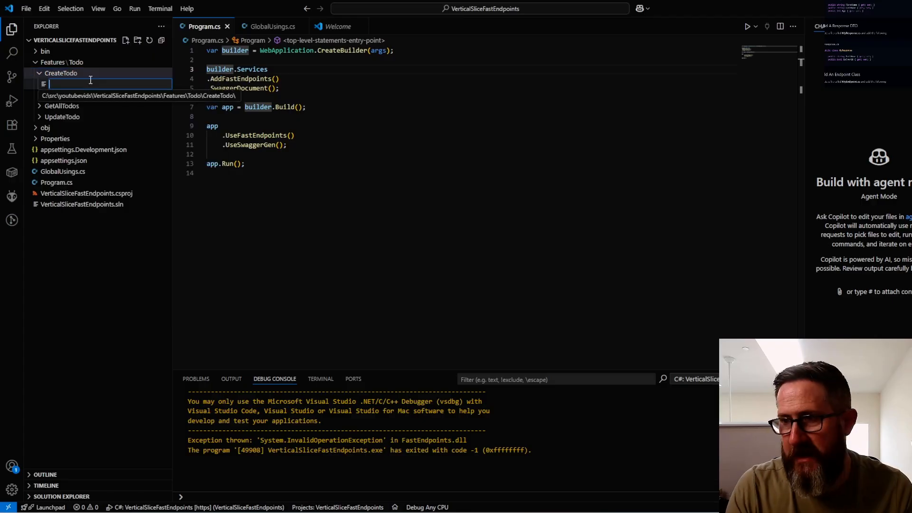
type("CreateTodoRequest.cs")
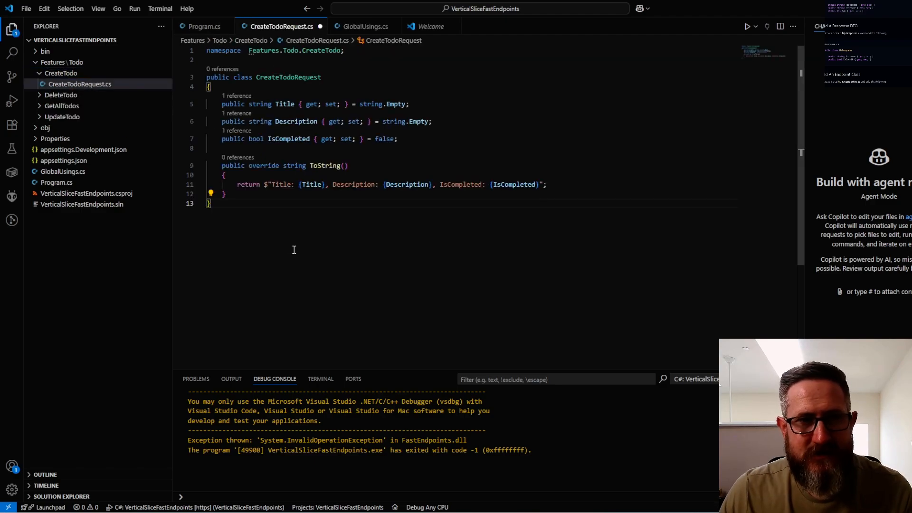
mouse_move(296, 262)
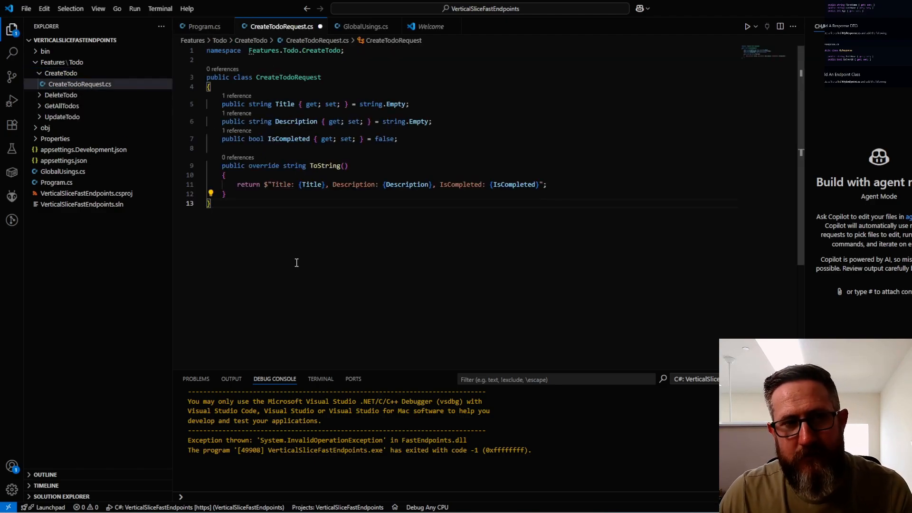
mouse_move(288, 243)
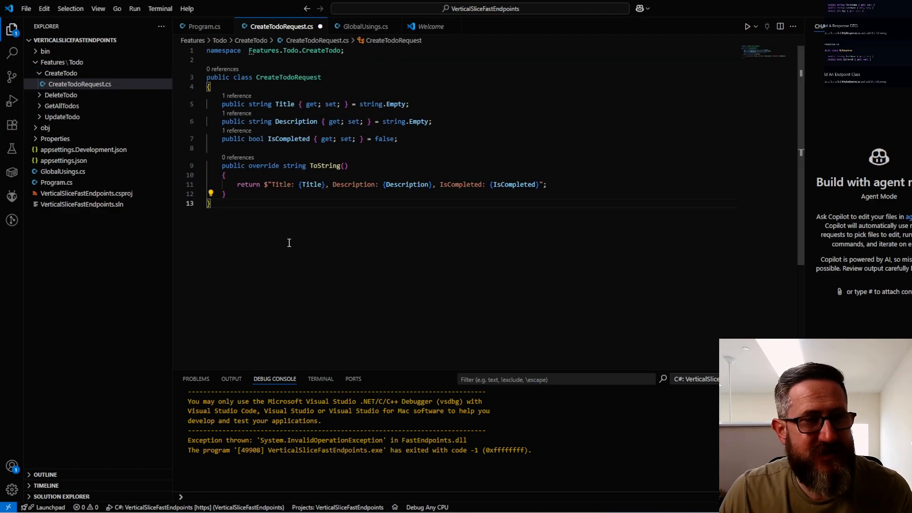
left_click(126, 40)
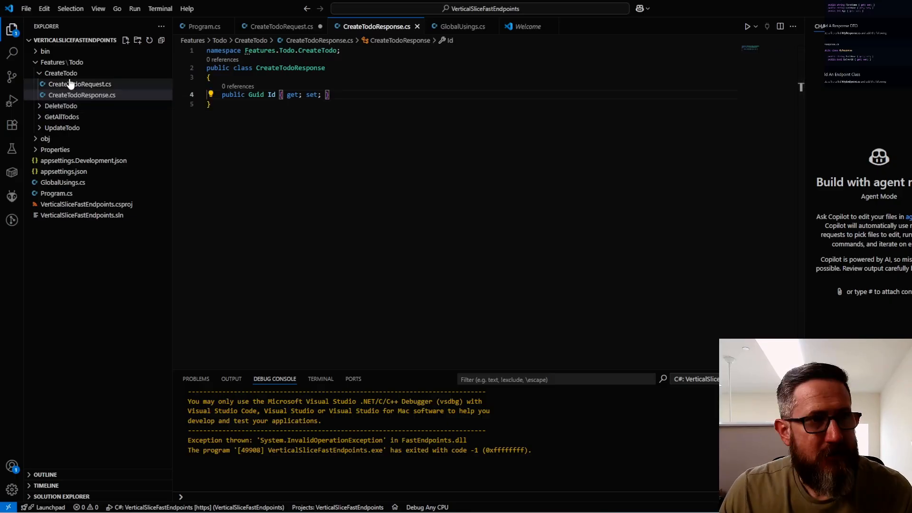
mouse_move(80, 83)
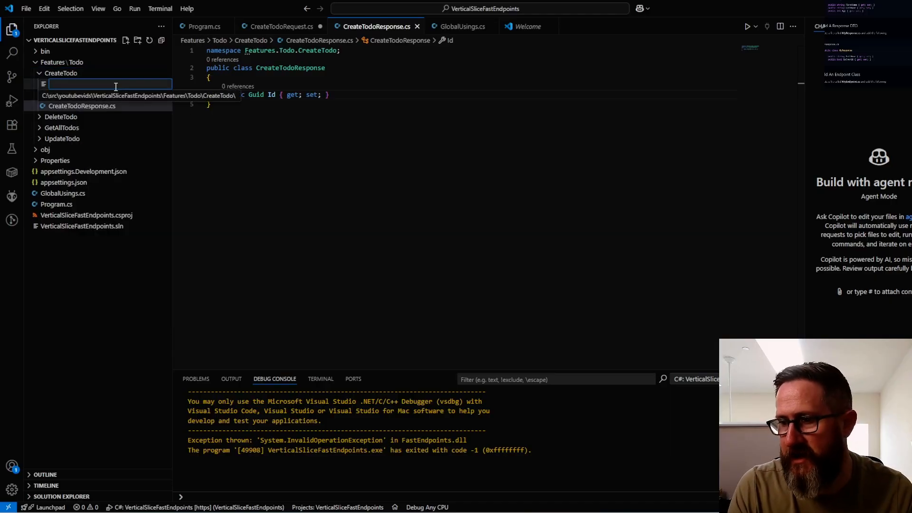
Step: Write CreateTodoEndpoint for anonymous POST /todos returning CreatedAtAsync to /todos/{id}, then debug
type("Cew")
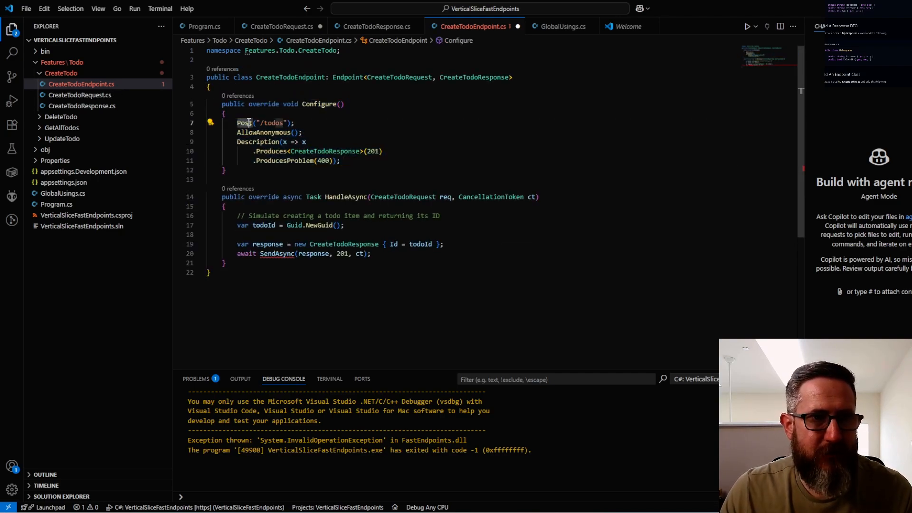
double_click(272, 122)
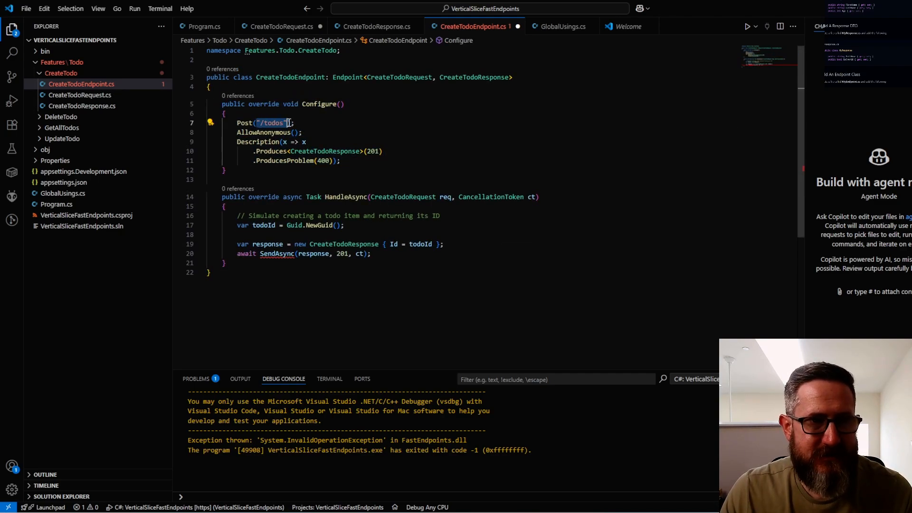
mouse_move(271, 122)
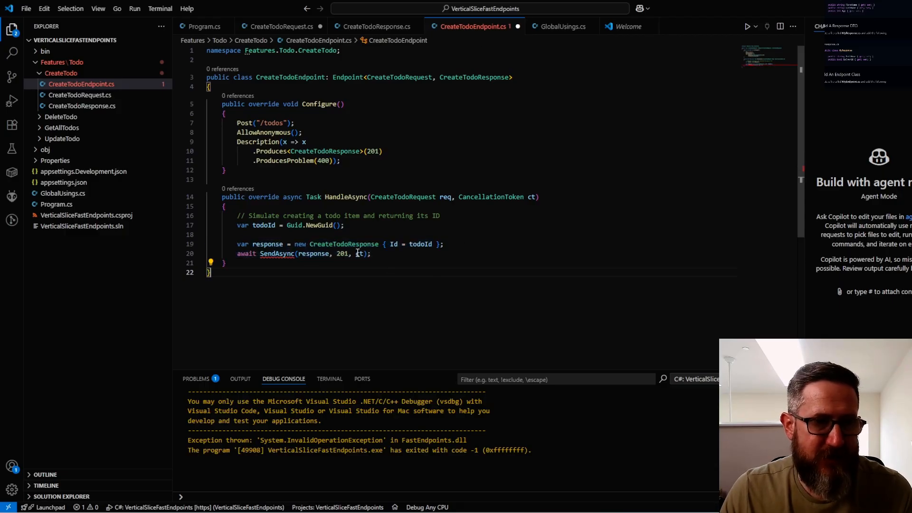
mouse_move(277, 253)
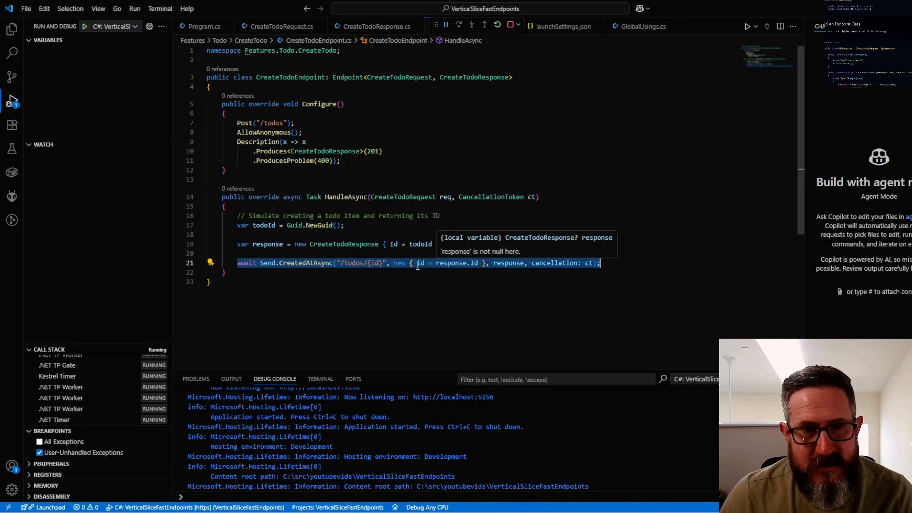
mouse_move(506, 262)
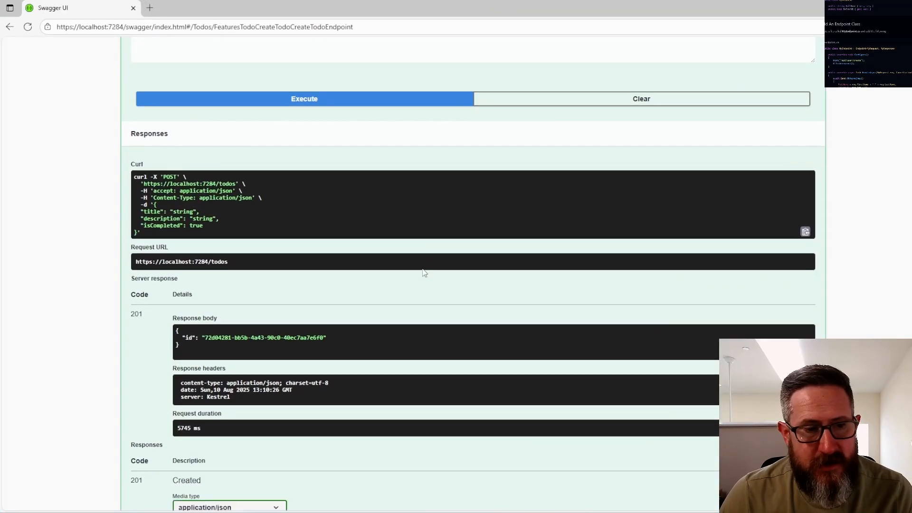
Step: Execute POST /todos in Swagger UI and select the id from the 201 response
scroll("down", 3)
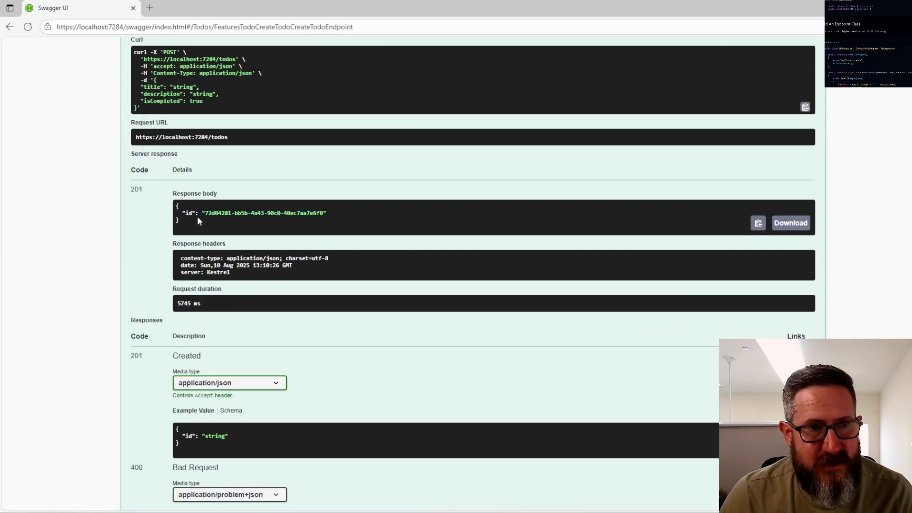
double_click(265, 213)
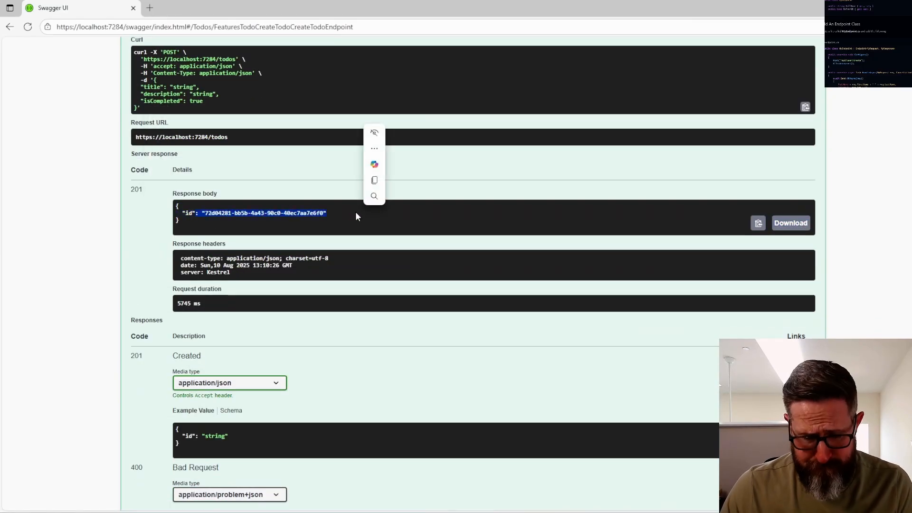
left_click(356, 217)
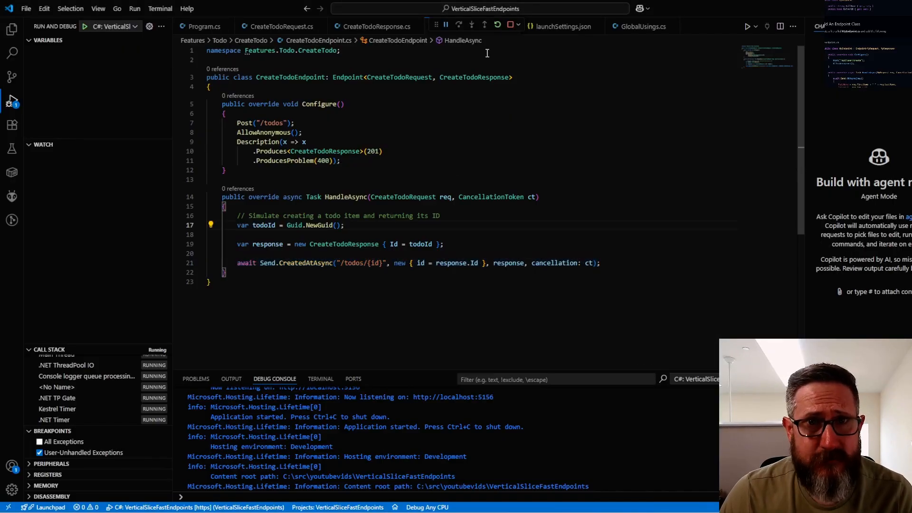
Step: Stop debugging, add FluentValidation 12.0.0, and create an empty CreateTodoValidation.cs
left_click(13, 26)
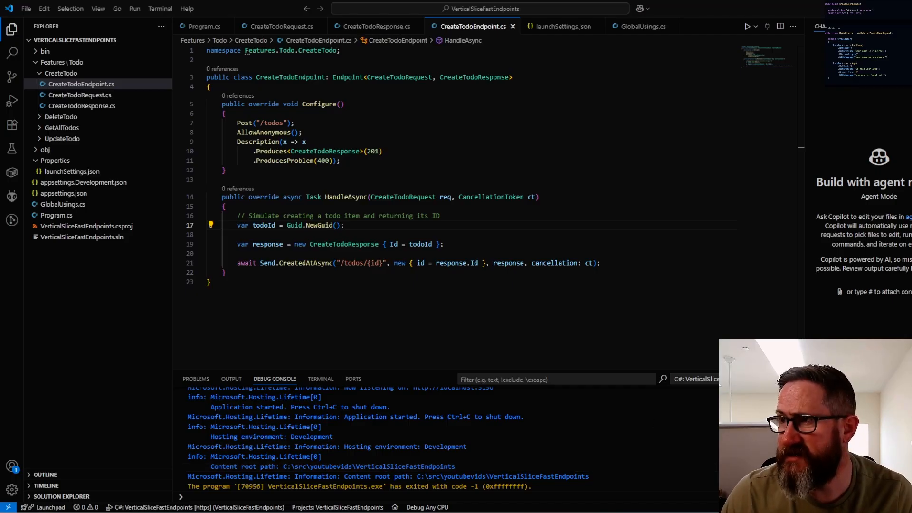
left_click(320, 379)
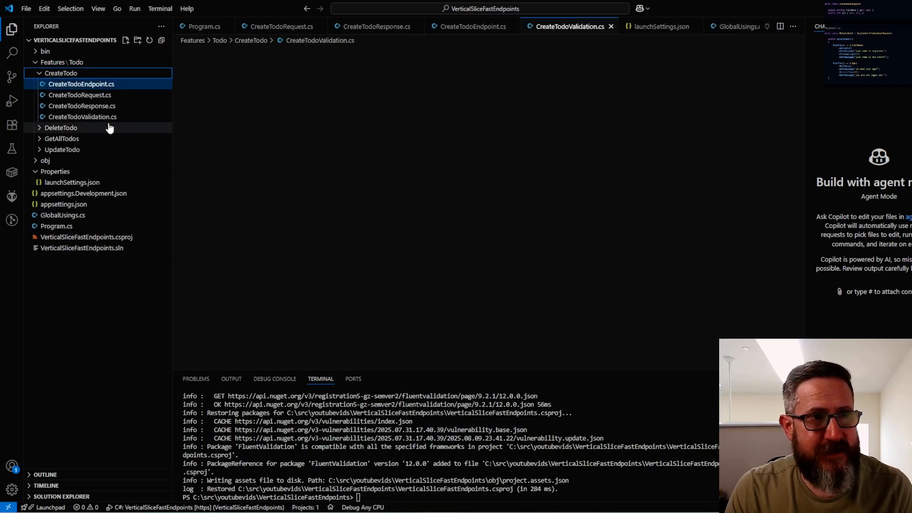
Step: Add global using FluentValidation to GlobalUsings.cs
left_click(62, 215)
type("global")
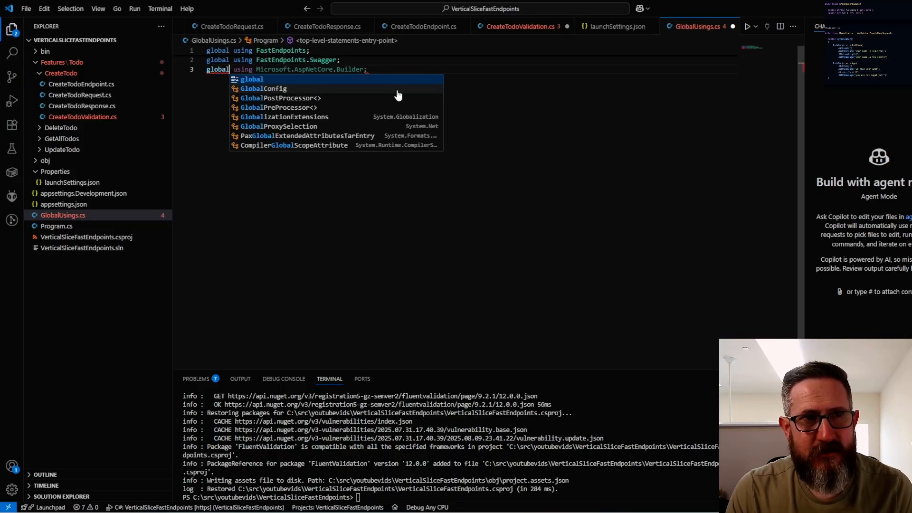
type("FluentValidation")
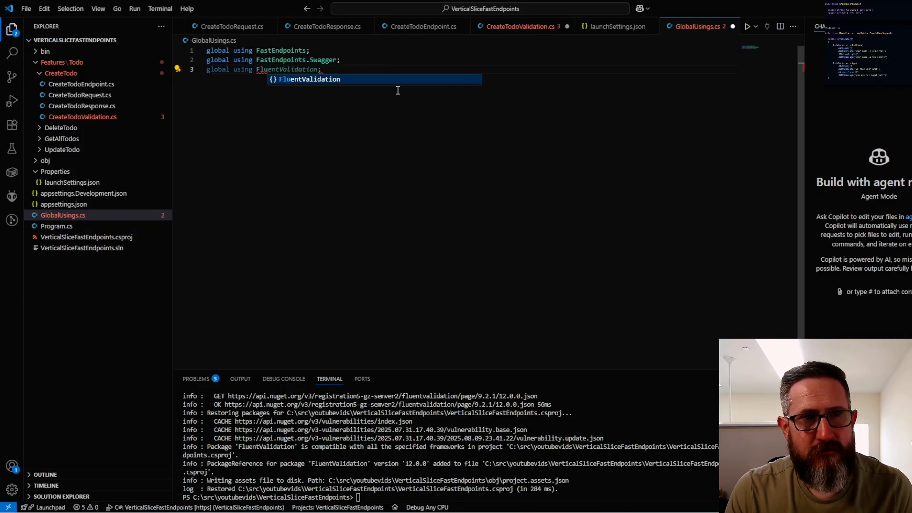
left_click(747, 26)
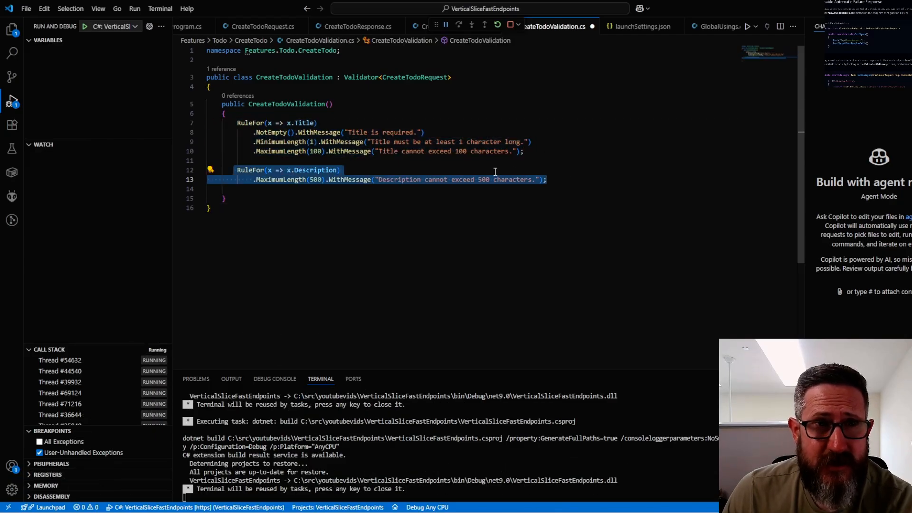
Step: Remove IsCompleted and ToString from CreateTodoRequest and finish the Title and Description rules
left_click(259, 26)
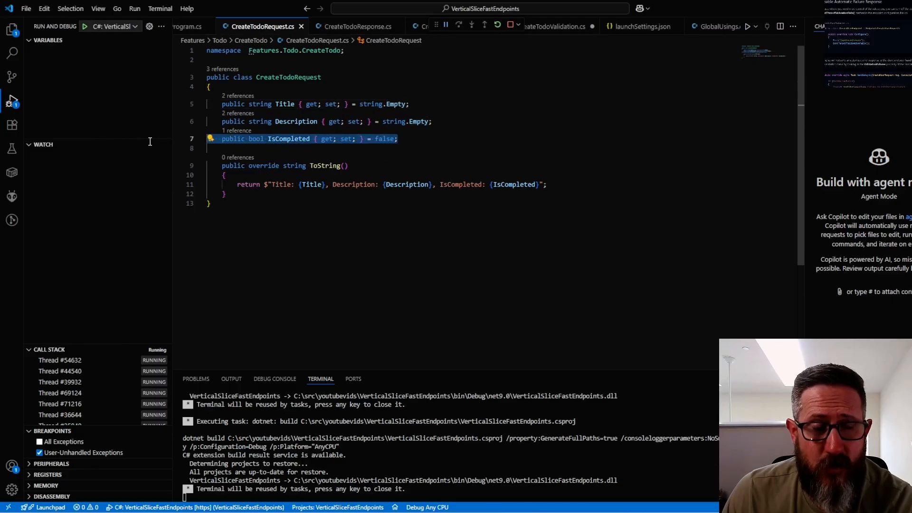
mouse_move(161, 144)
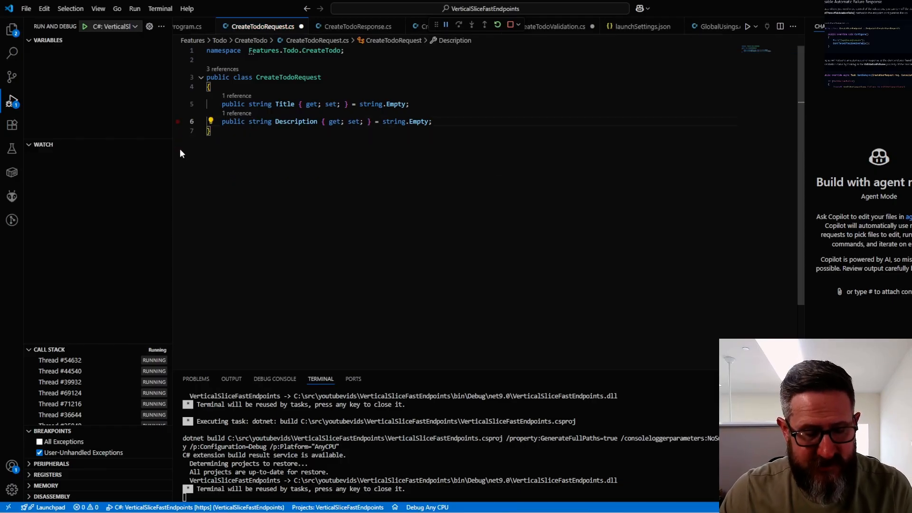
mouse_move(334, 121)
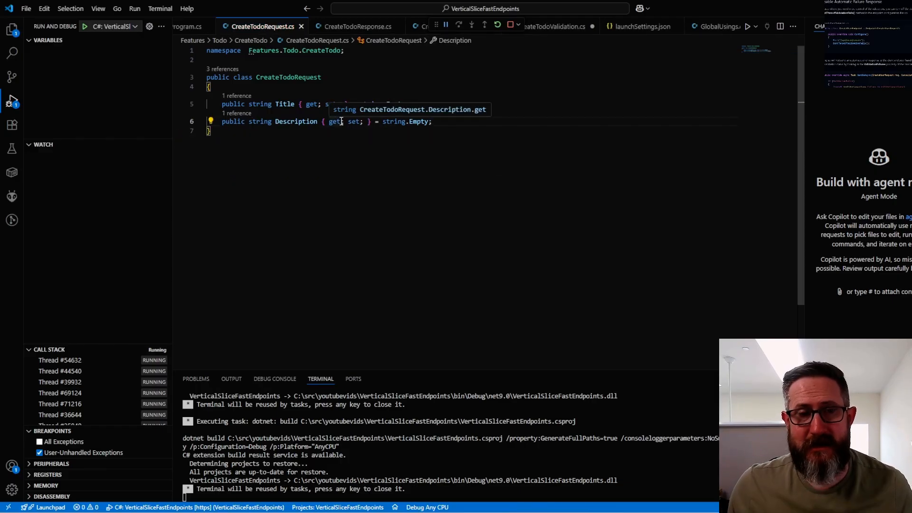
mouse_move(489, 113)
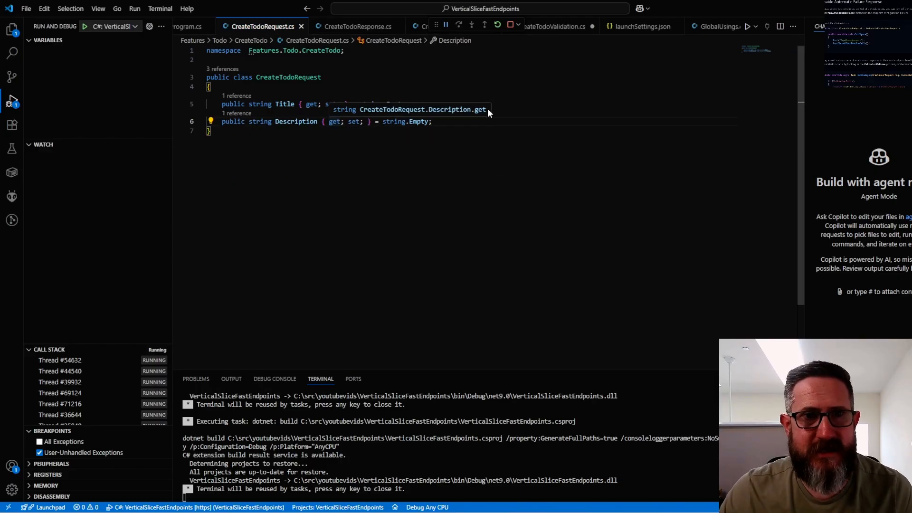
left_click(556, 26)
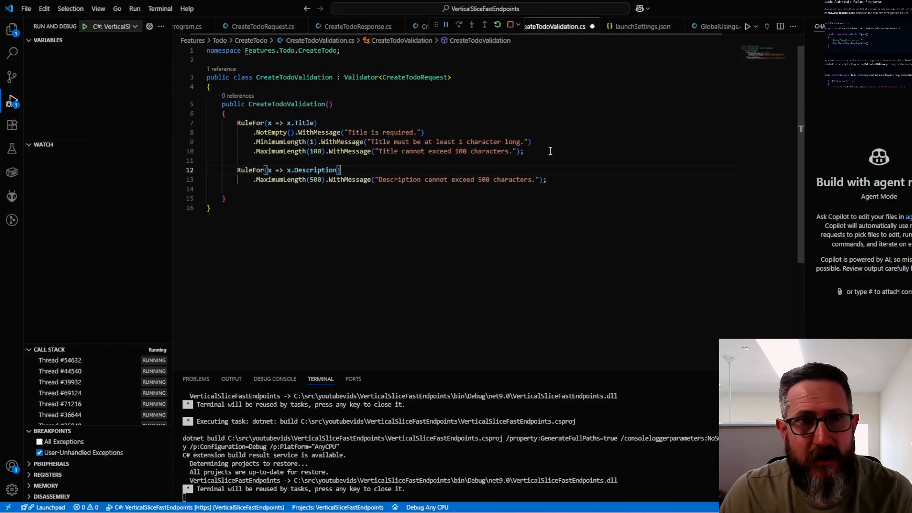
left_click(85, 26)
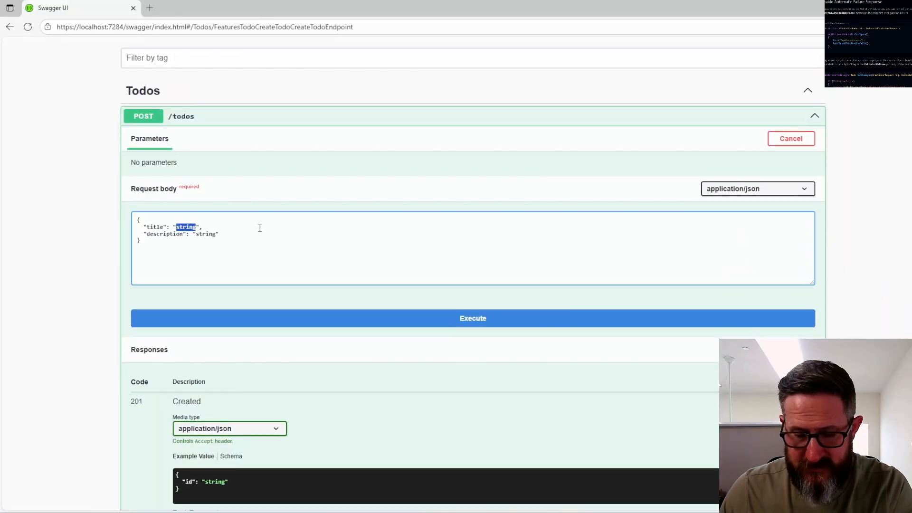
Step: Submit an empty title with description 'asdfgadffffffffffff' and get 400 validation errors
double_click(205, 233)
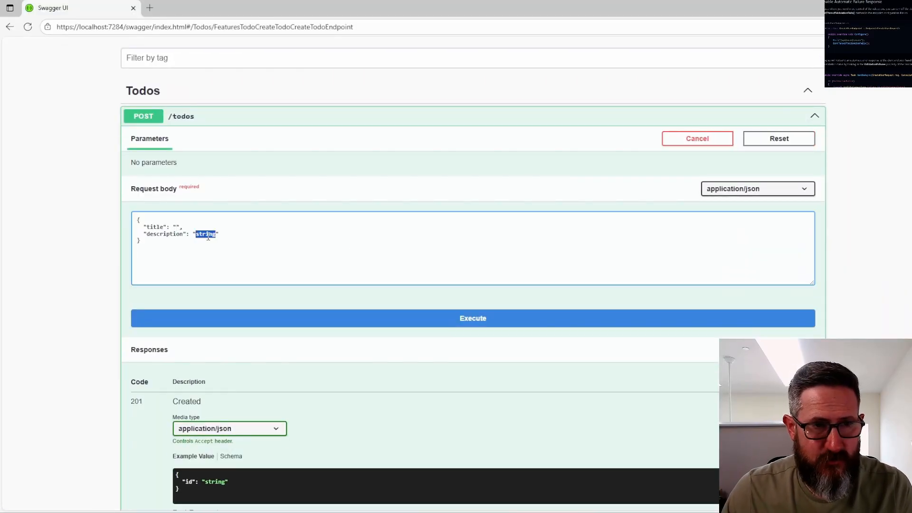
type("asdfgadffffffffffff")
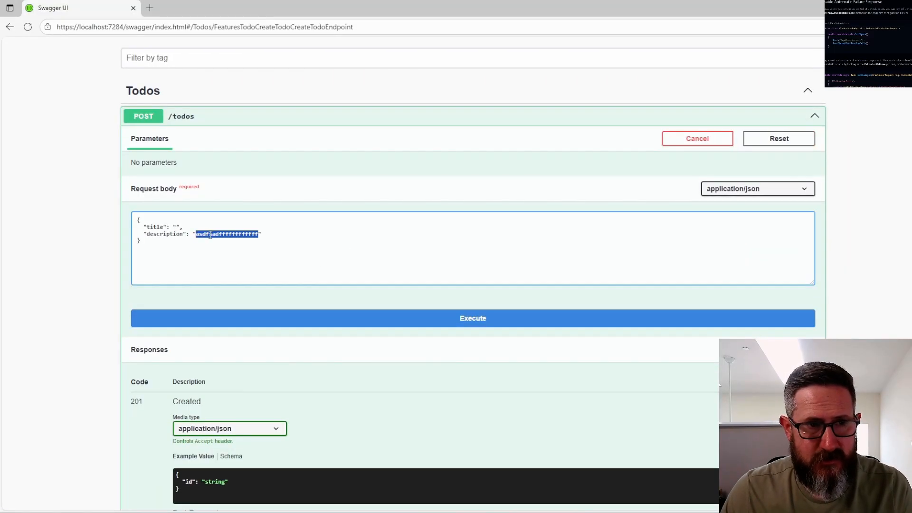
left_click(472, 318)
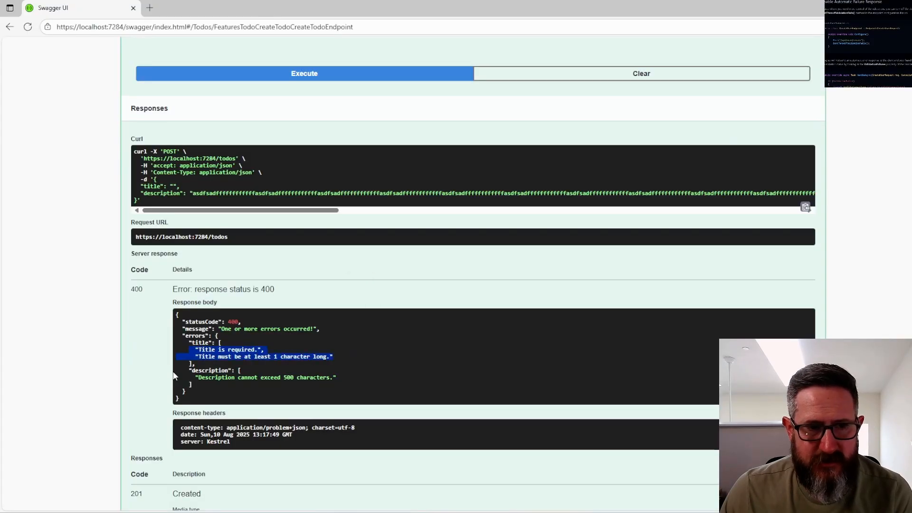
Step: Send a valid Get Groceries todo and receive 201 Created
scroll("up", 3)
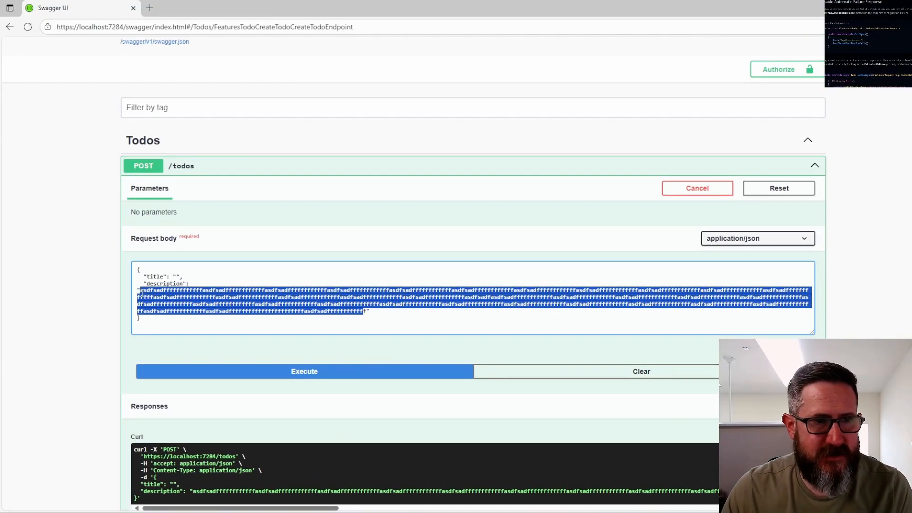
left_click(303, 371)
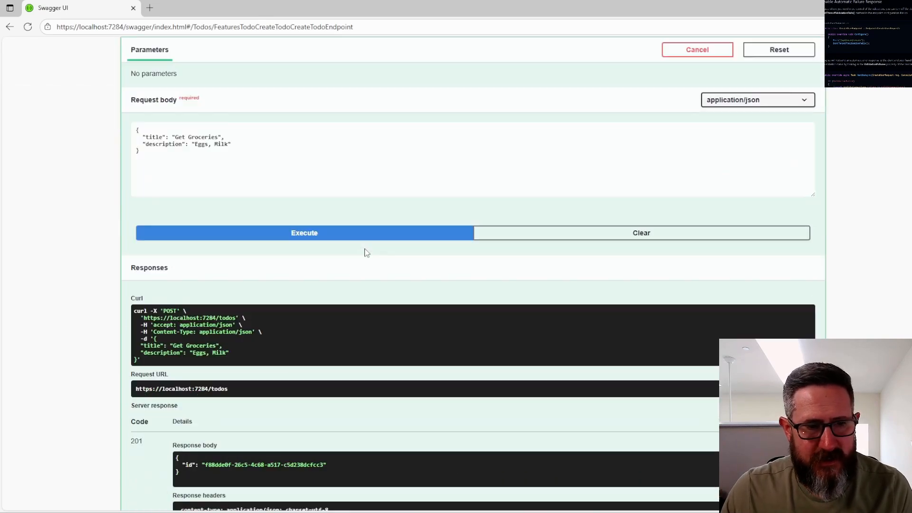
right_click(265, 256)
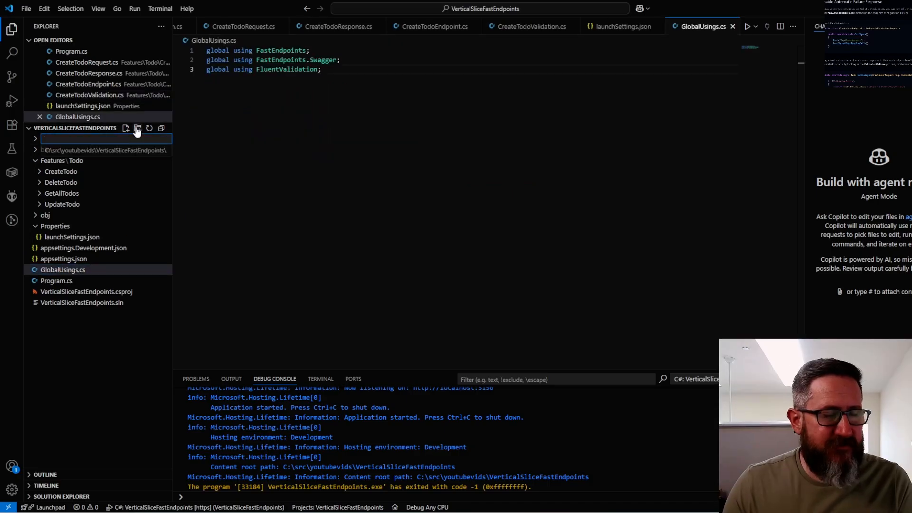
Step: Add Todo as EndpointWithMapping's third generic type via IntelliSense, then work in the Explorer
type("En")
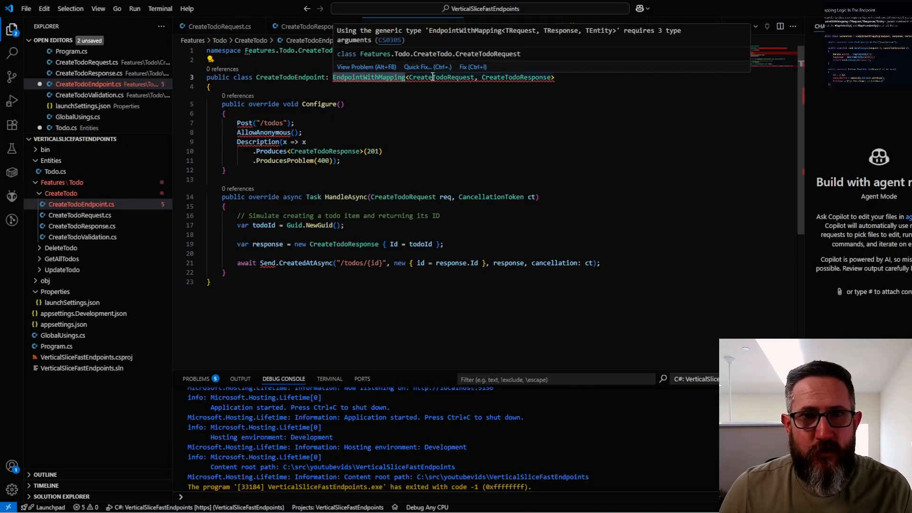
type(",")
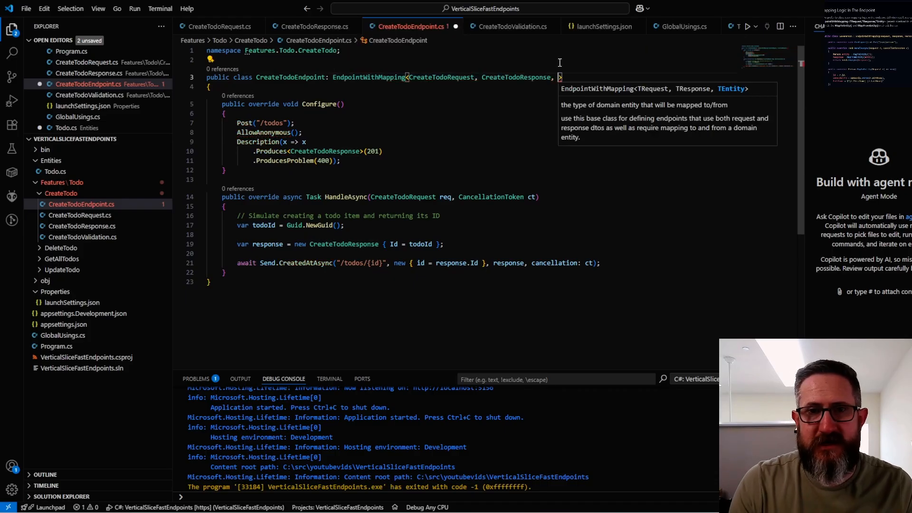
type("Todo")
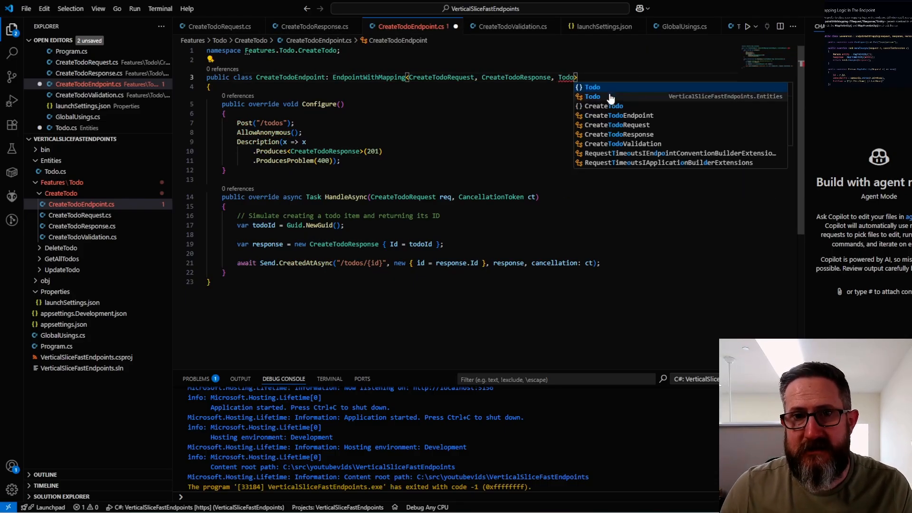
left_click(593, 87)
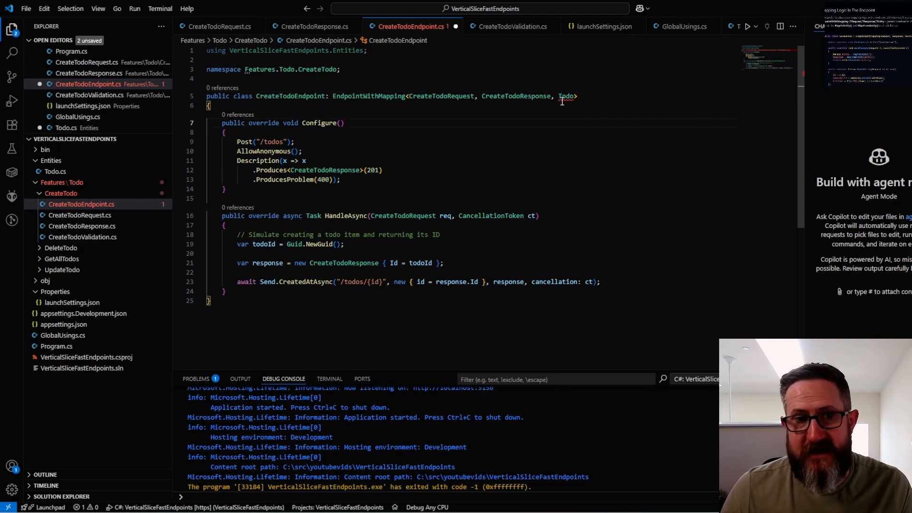
left_click(75, 182)
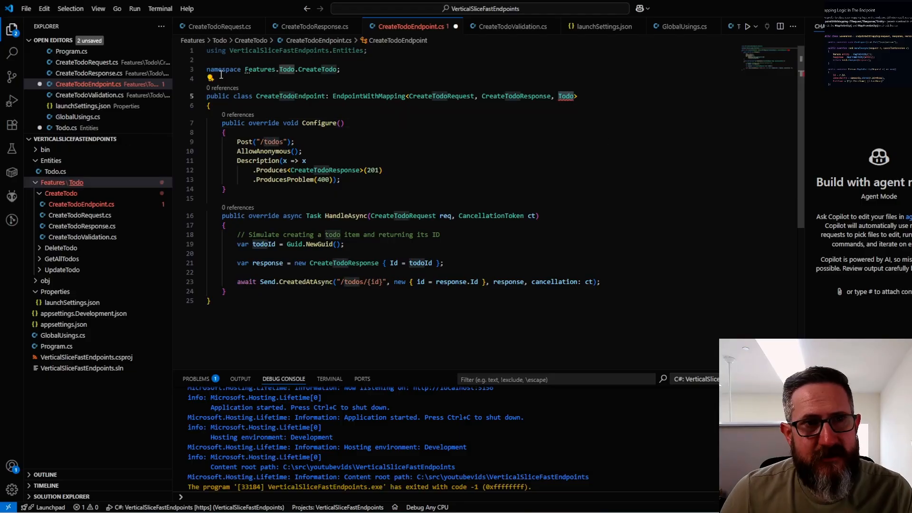
left_click(61, 193)
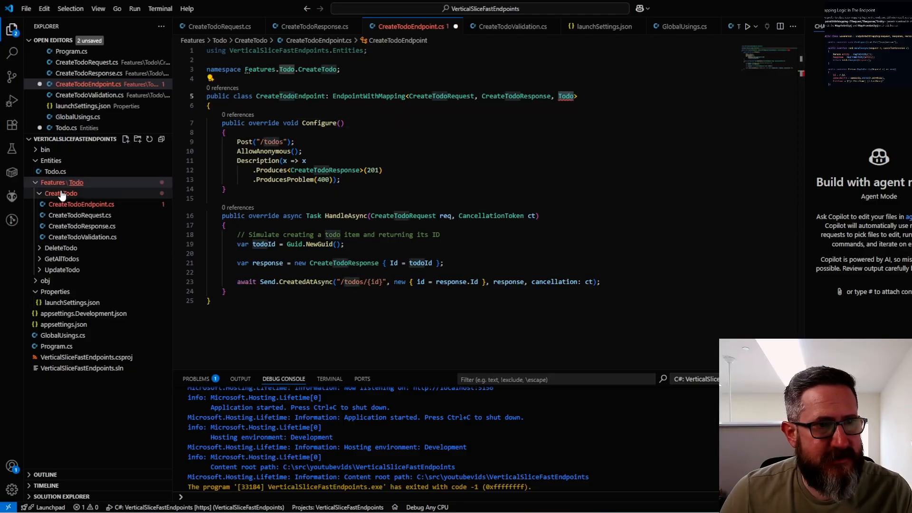
right_click(56, 171)
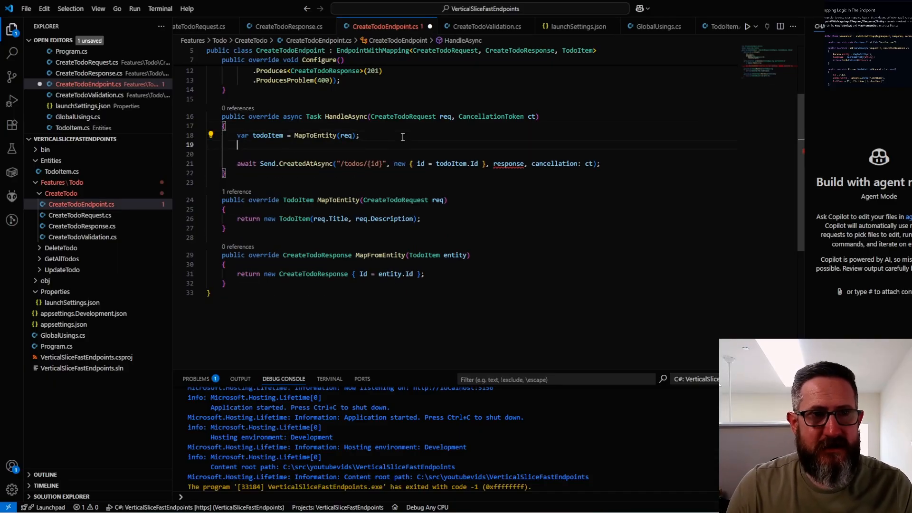
Step: Build the response in HandleAsync with var response = MapFromEntity(todoItem);
type("var response = MapFromEntity(todoItem);")
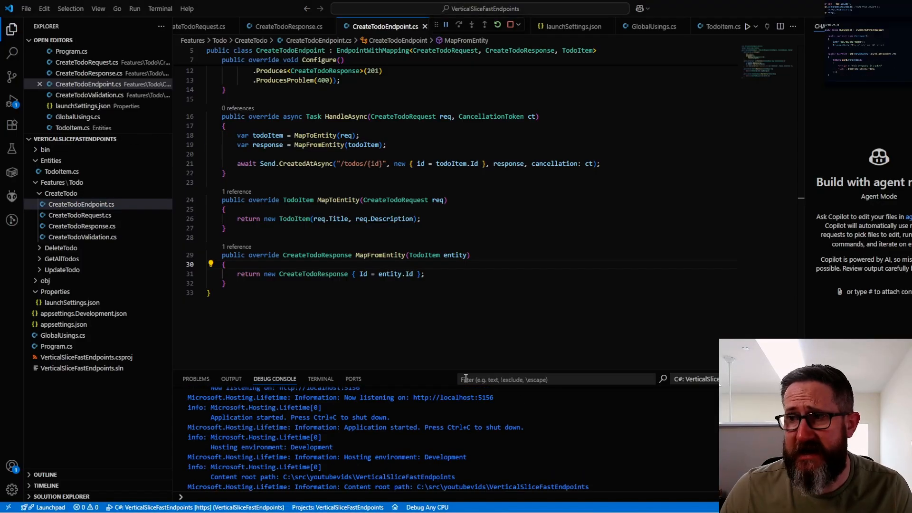
mouse_move(62, 335)
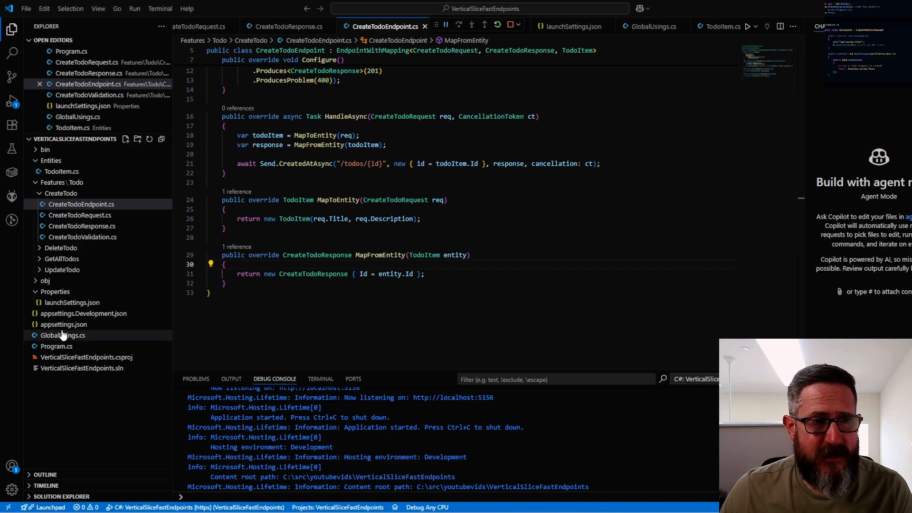
Step: Show Program.cs with its AddResponseCaching and UseResponseCaching registrations
left_click(56, 347)
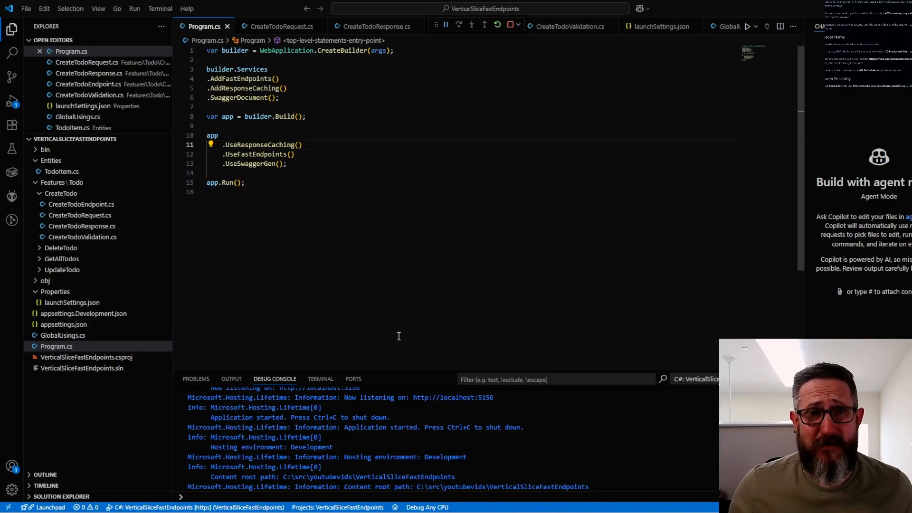
Step: Return to CreateTodoEndpoint's Configure and start typing a Throttle( call
left_click(81, 204)
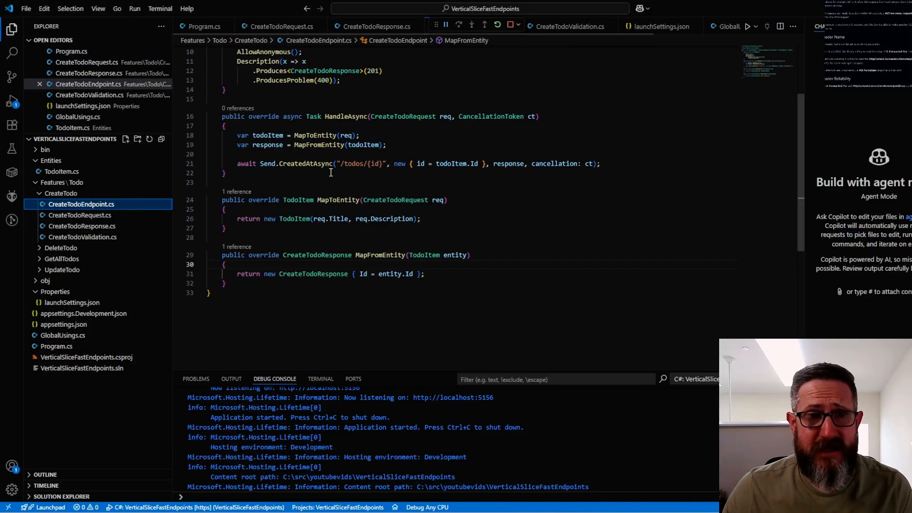
scroll("up", 3)
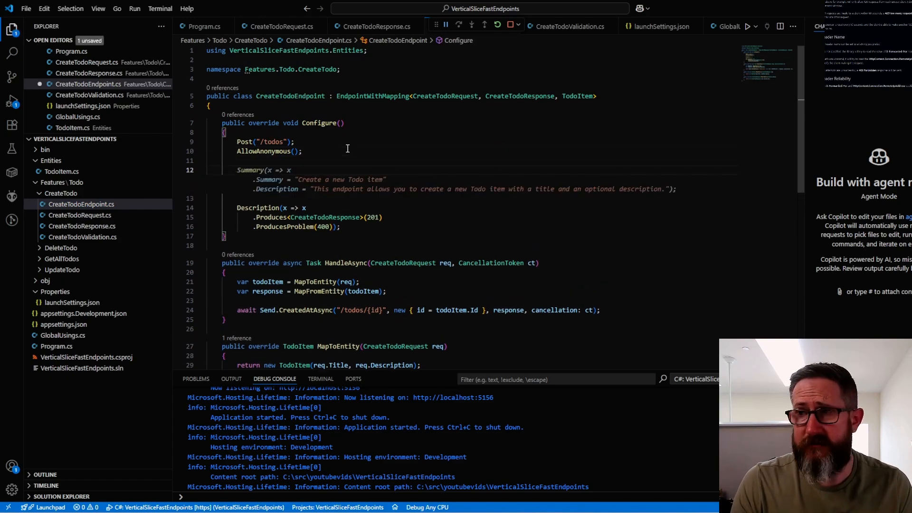
type("Tr")
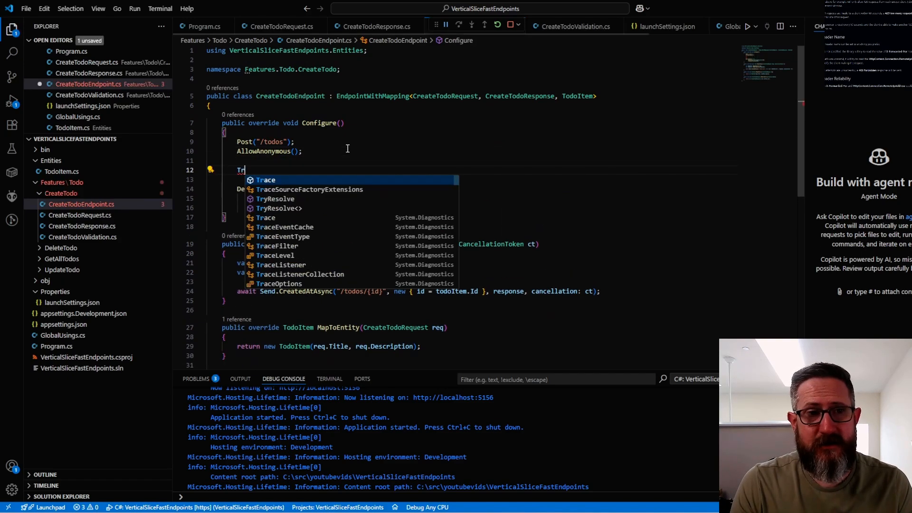
type("hrottle(")
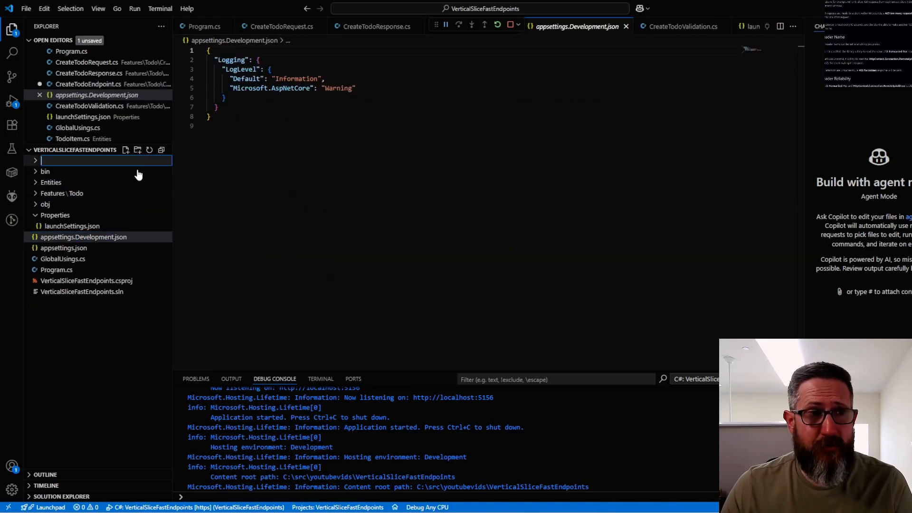
Step: Name the new item starting with 'Pre' for PreProcessors, then double-click into the code
type("Pre")
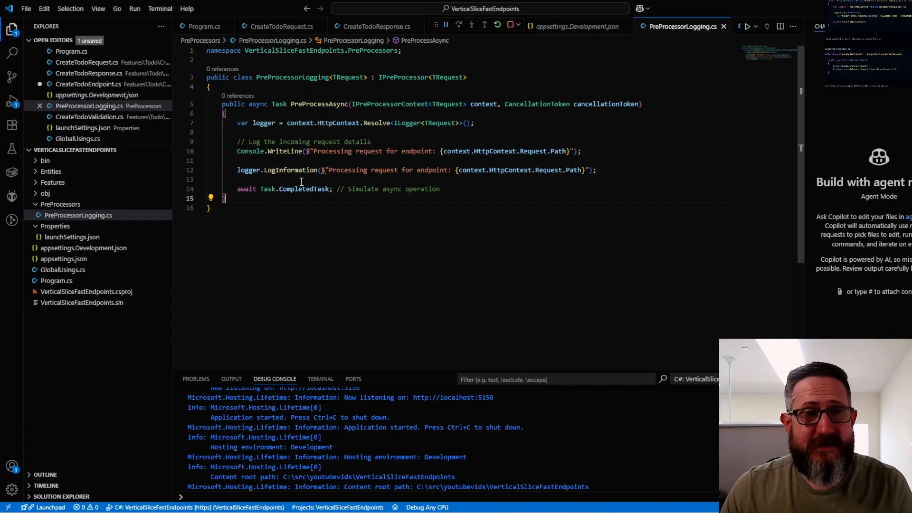
mouse_move(330, 77)
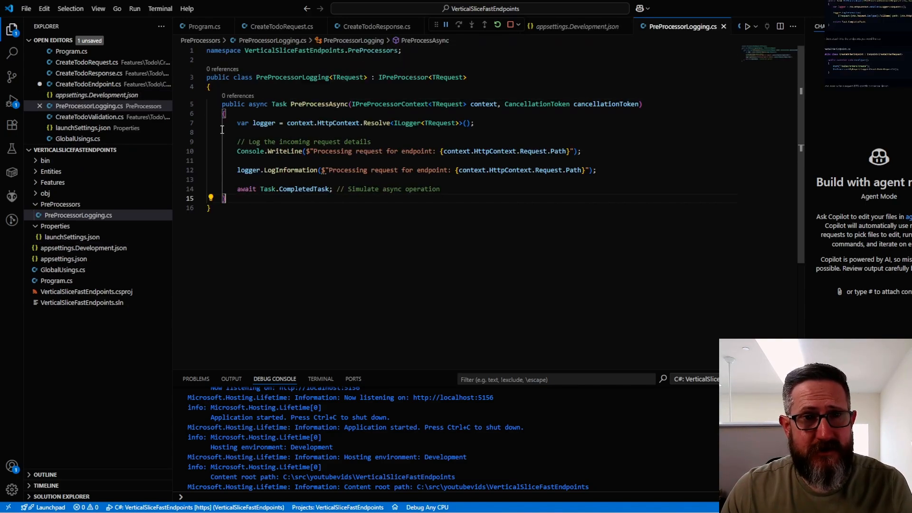
double_click(263, 123)
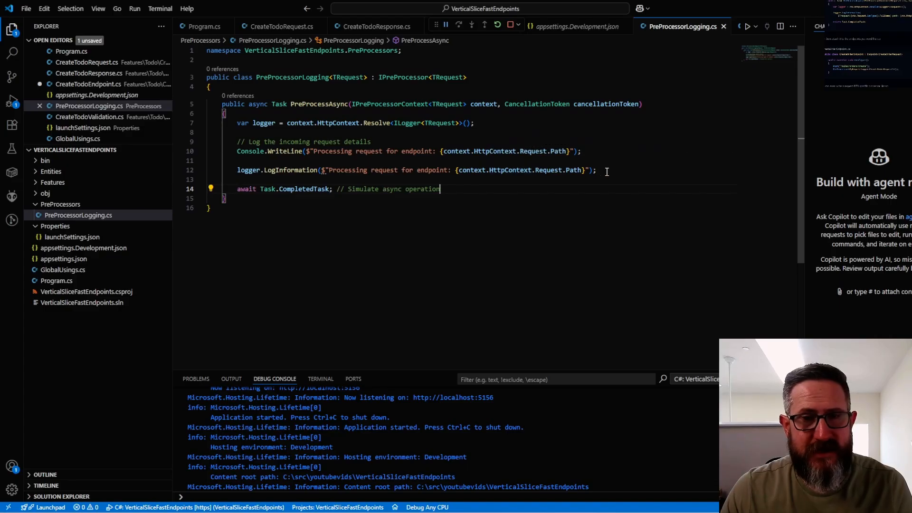
mouse_move(195, 168)
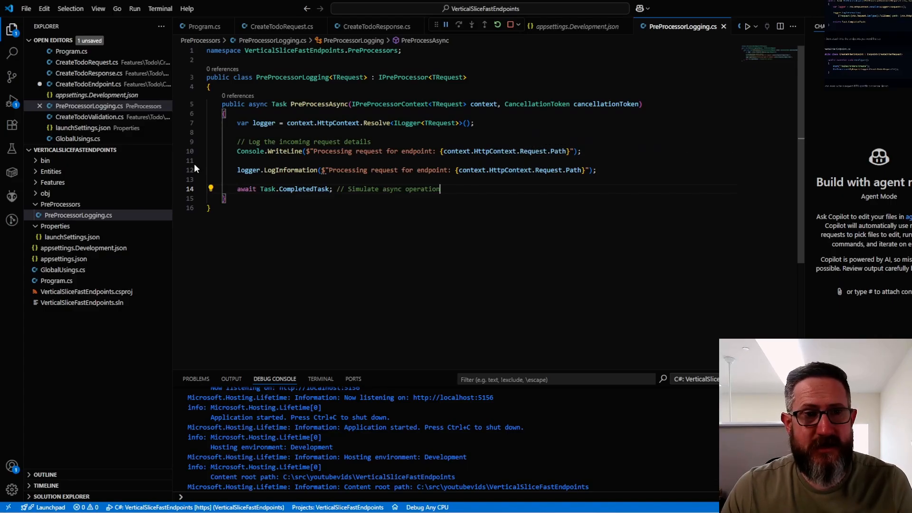
Step: Register PreProcessor<PreProcessorLogging<CreateTodoRequest>> in Configure, then open PreProcessorLogging.cs from Explorer
left_click(12, 100)
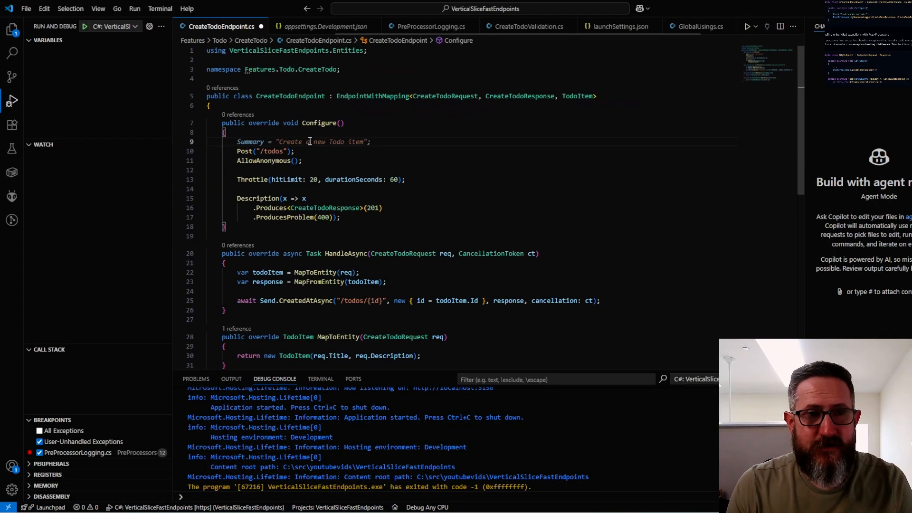
type("Pr")
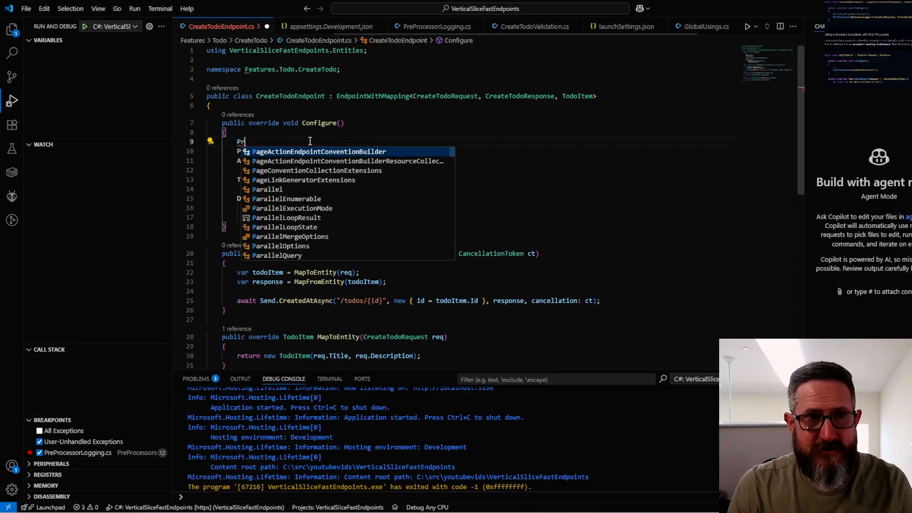
type("eProcessor<Lo")
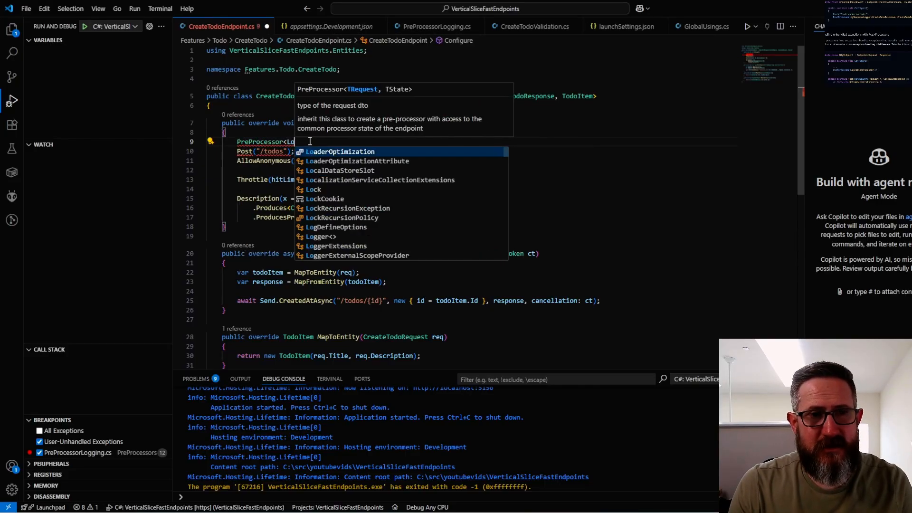
type("PO")
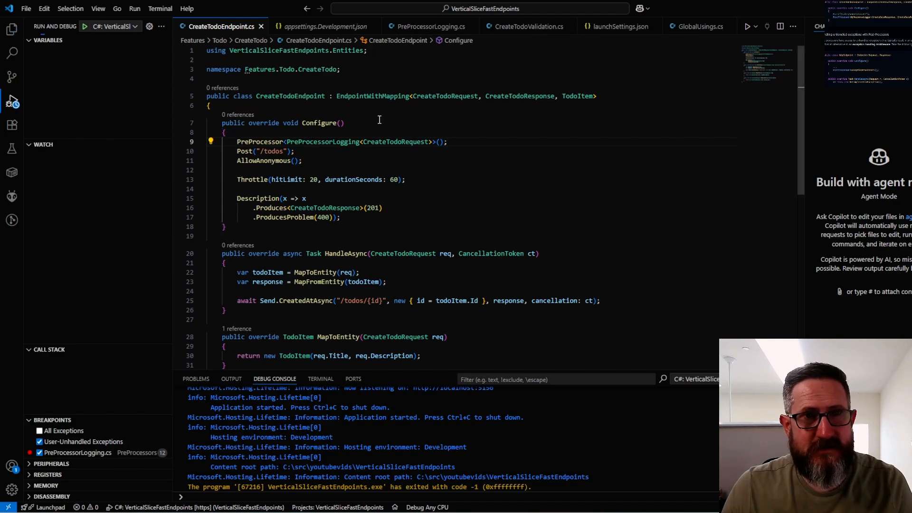
left_click(12, 29)
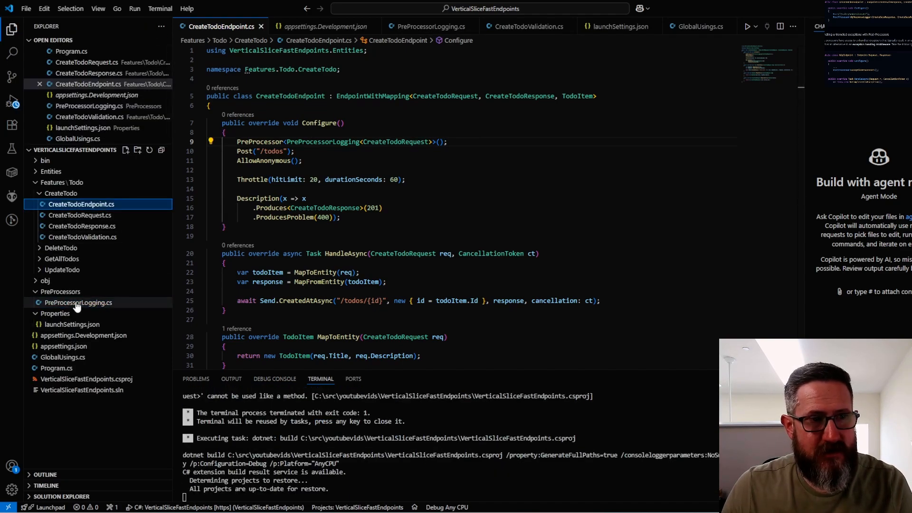
left_click(78, 303)
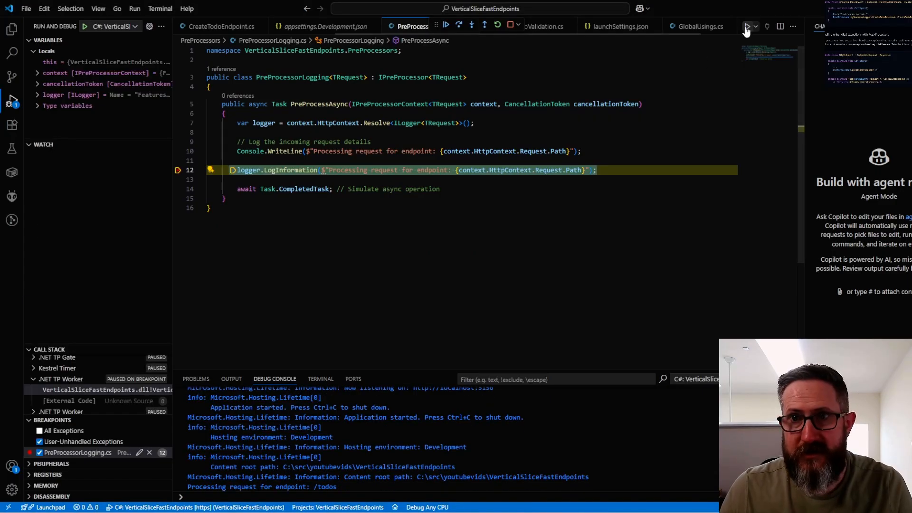
Step: Resume from the breakpoint and execute the POST /todos request in Swagger
left_click(447, 26)
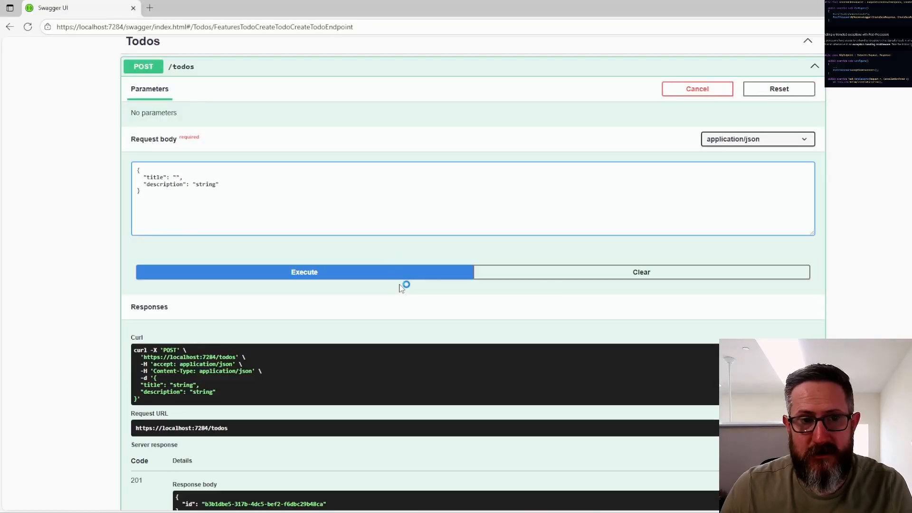
left_click(303, 272)
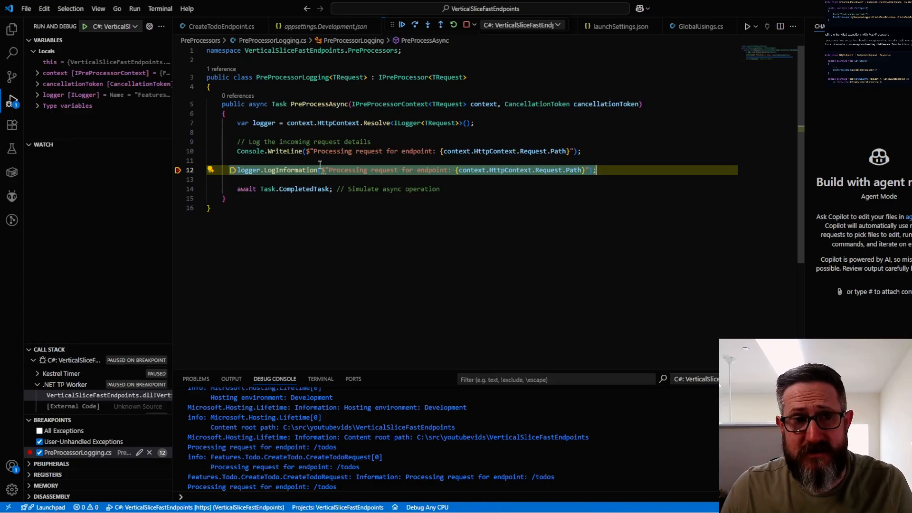
mouse_move(338, 169)
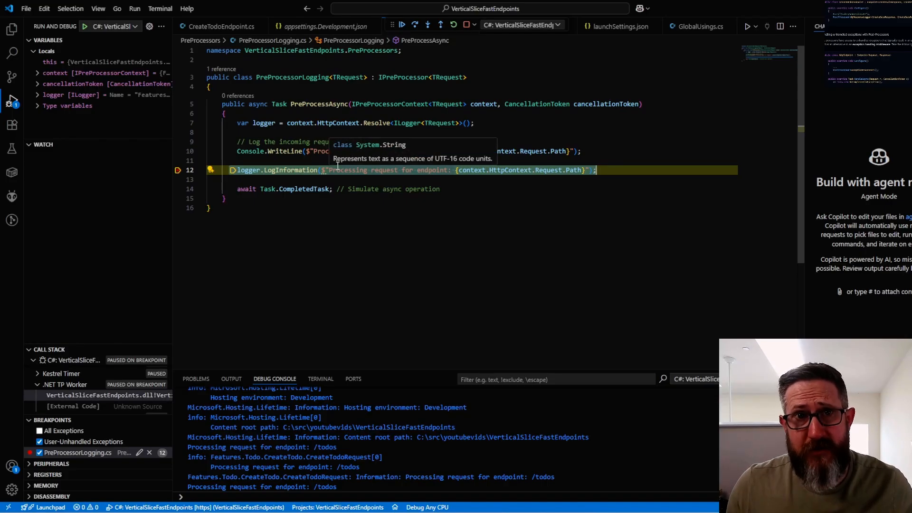